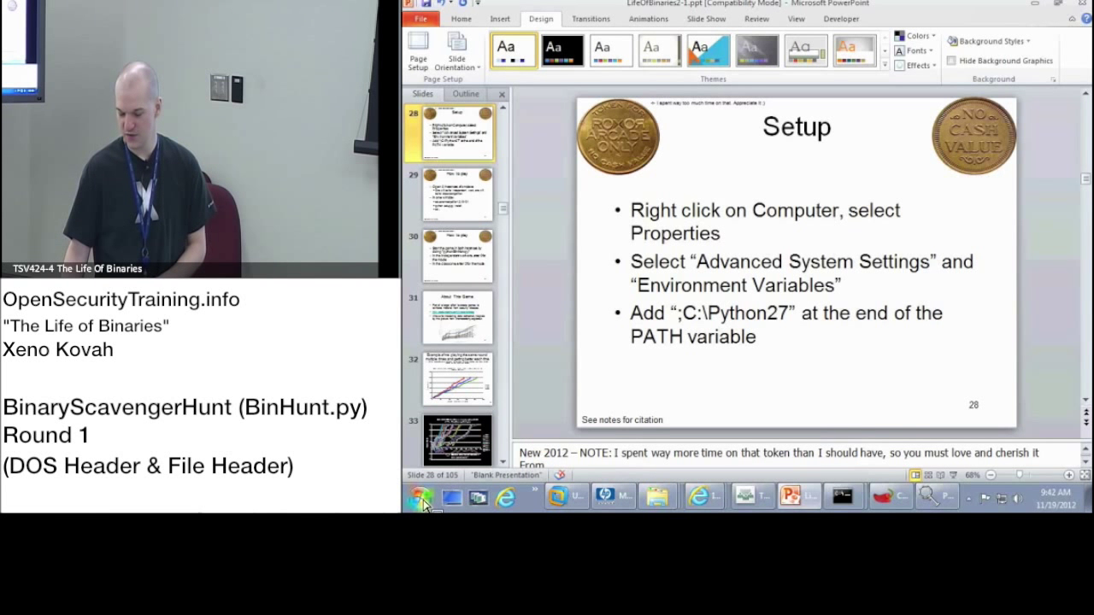
# - Open Computer's Properties from the Start Menu to show basic system information
pyautogui.click(420, 495)
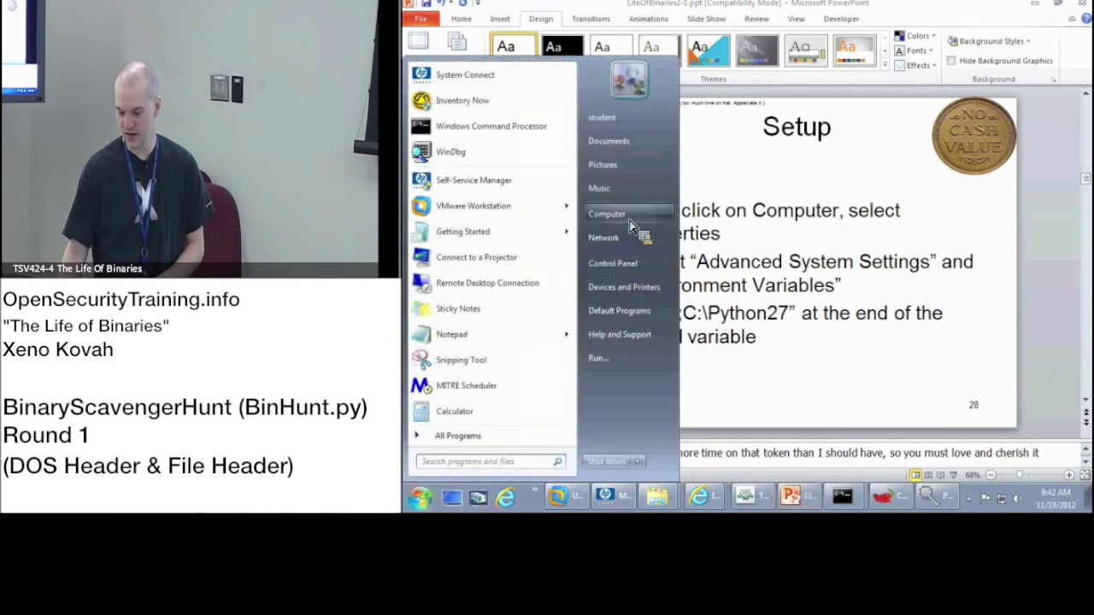
pyautogui.rightClick(606, 214)
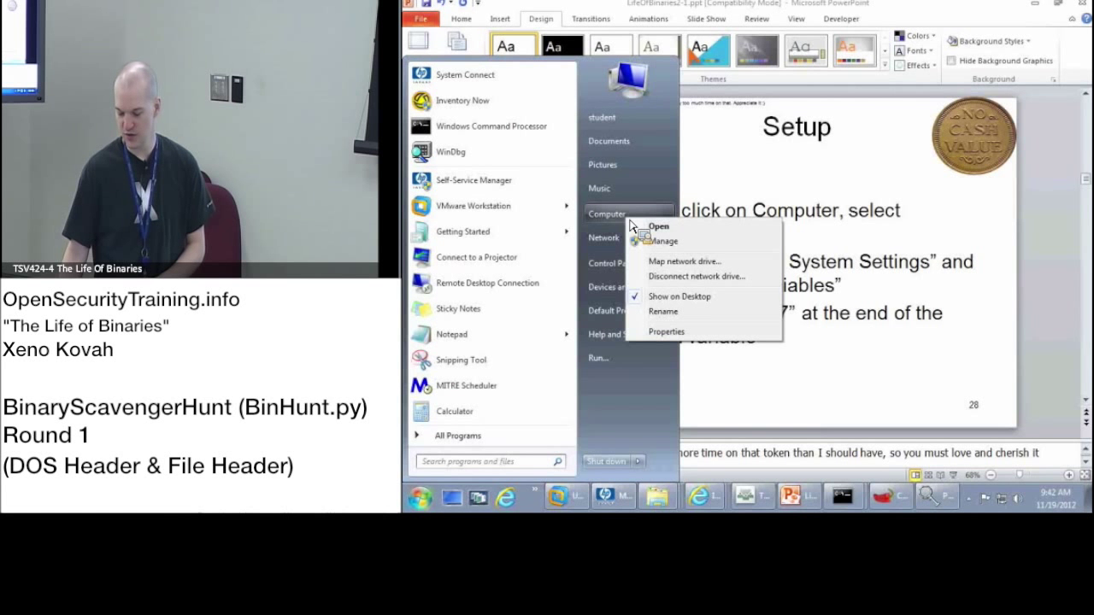
pyautogui.moveTo(707, 331)
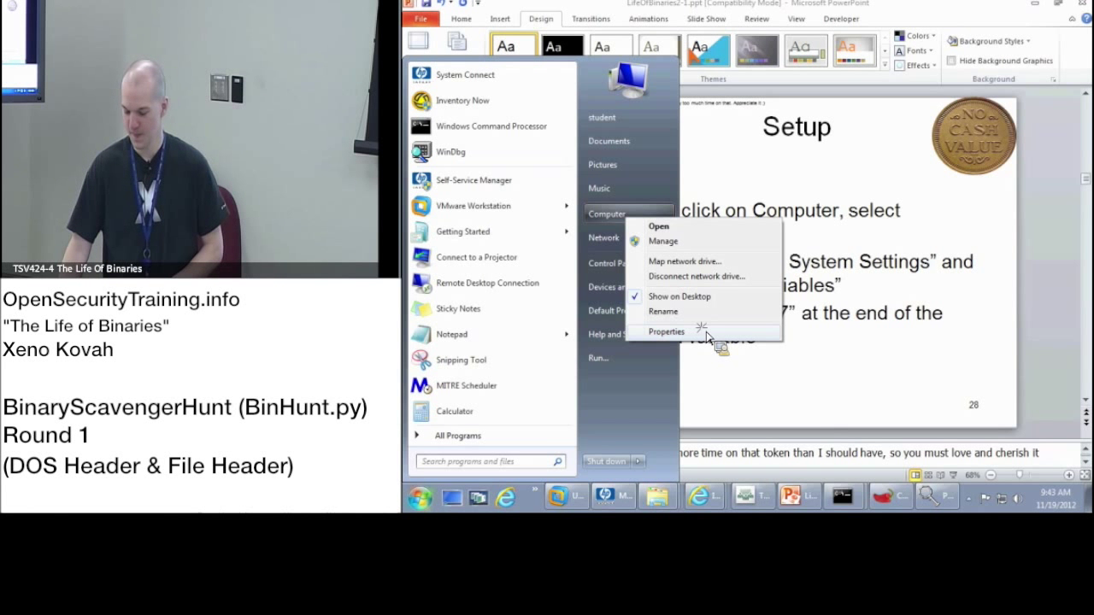
pyautogui.click(666, 332)
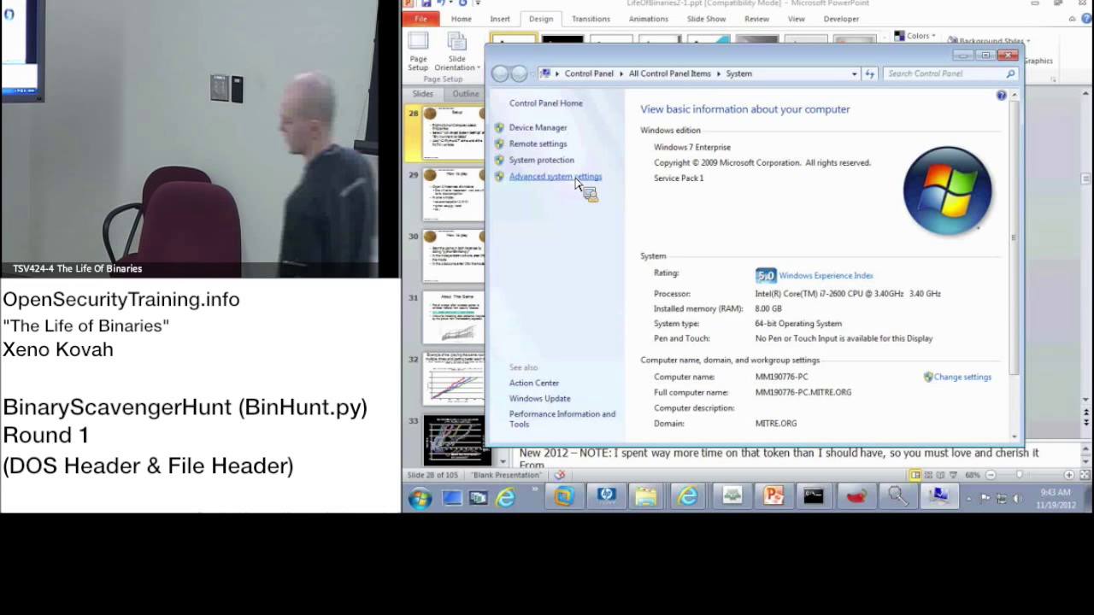
# - Append ;C:\Python27 to the system Path environment variable and close System Properties
pyautogui.click(555, 176)
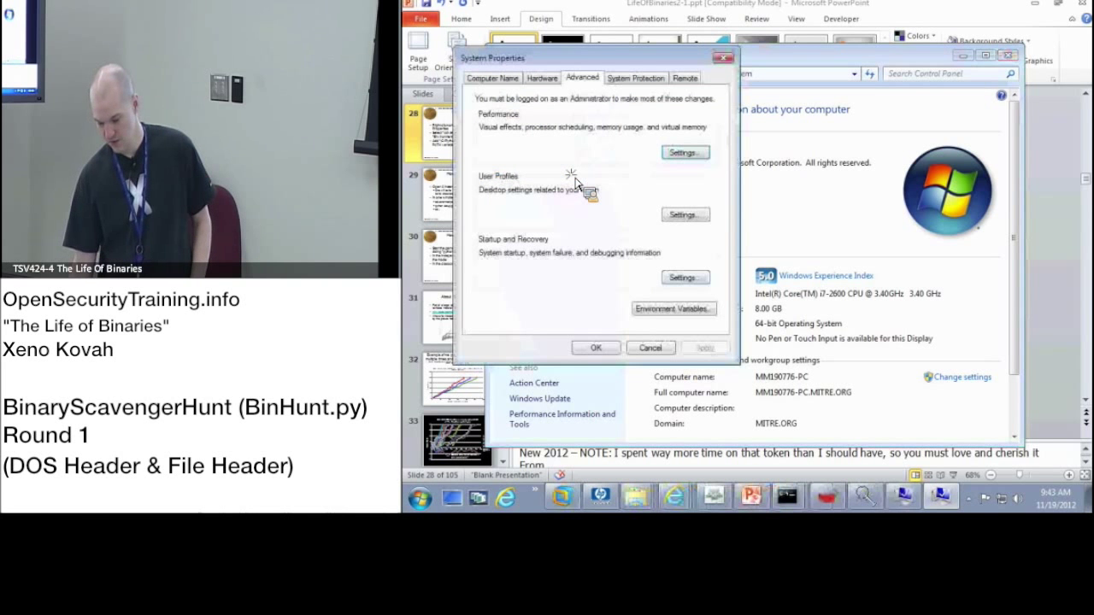
pyautogui.click(673, 309)
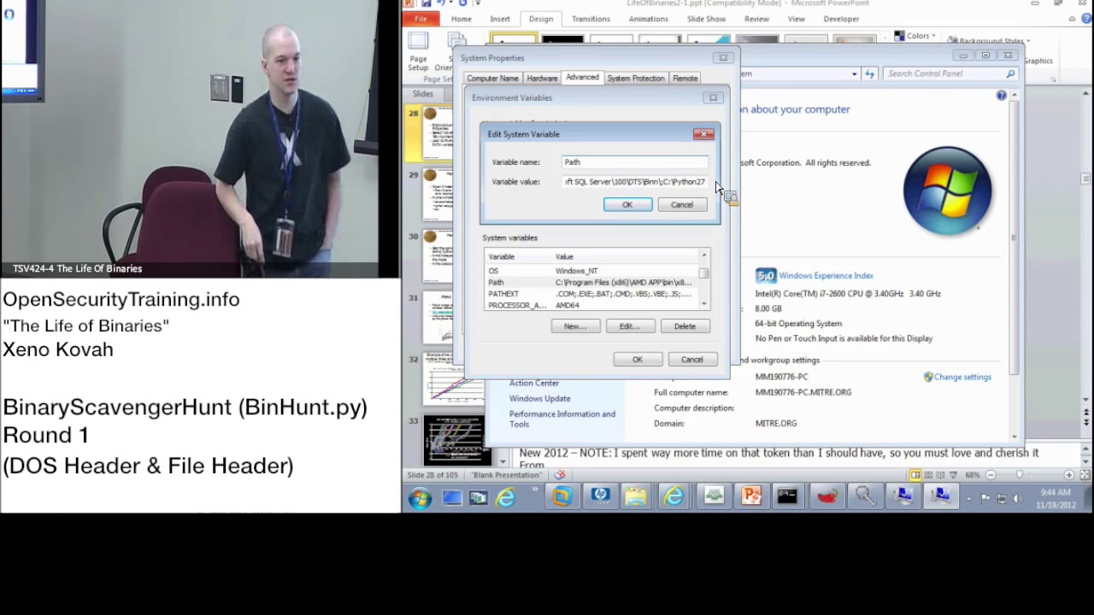
pyautogui.click(627, 204)
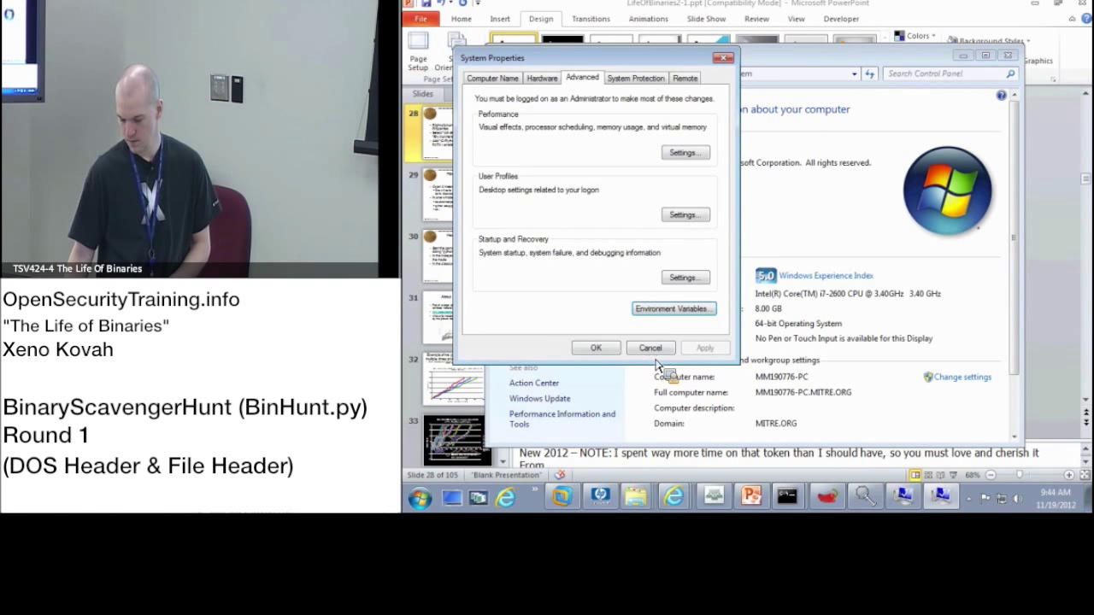
pyautogui.click(649, 348)
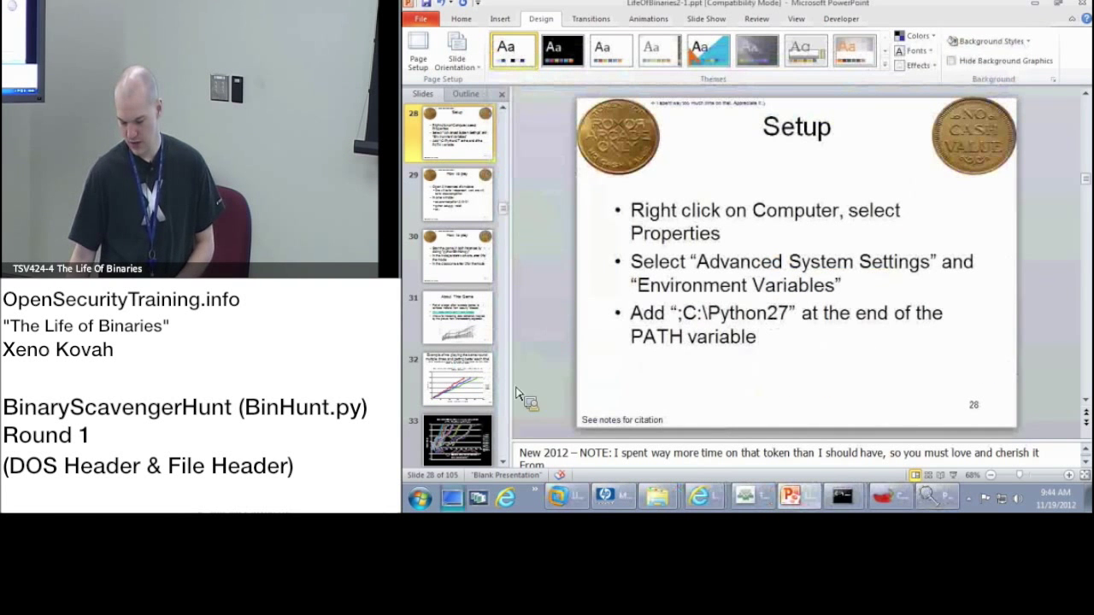
# - Show the desktop and, in a pythondemo prompt, type cd xeno-mod-pefile-1.2.10-121
pyautogui.click(419, 497)
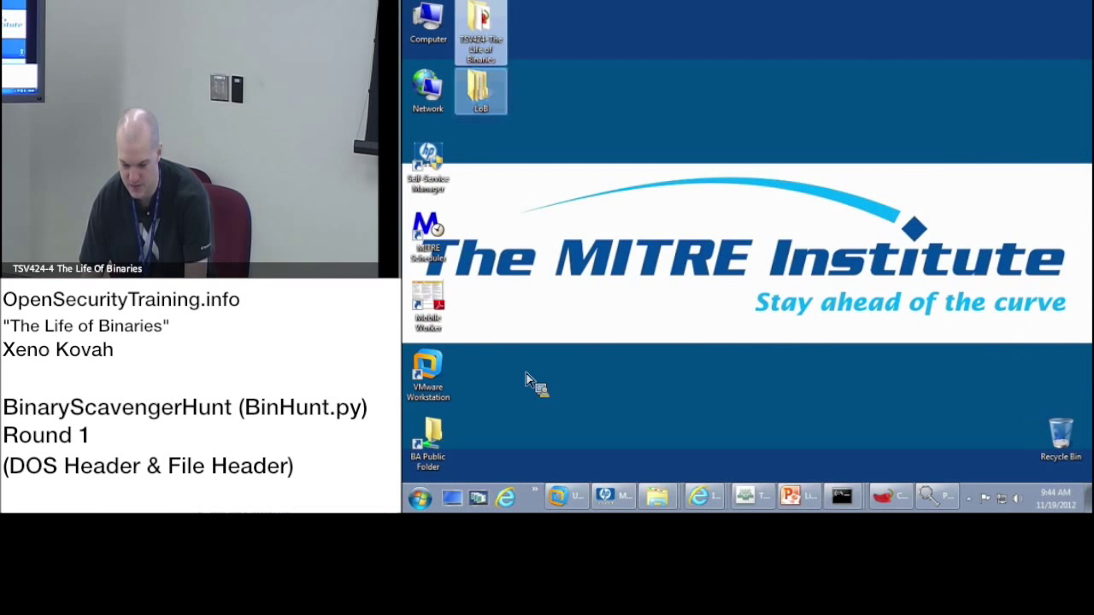
pyautogui.moveTo(481, 91)
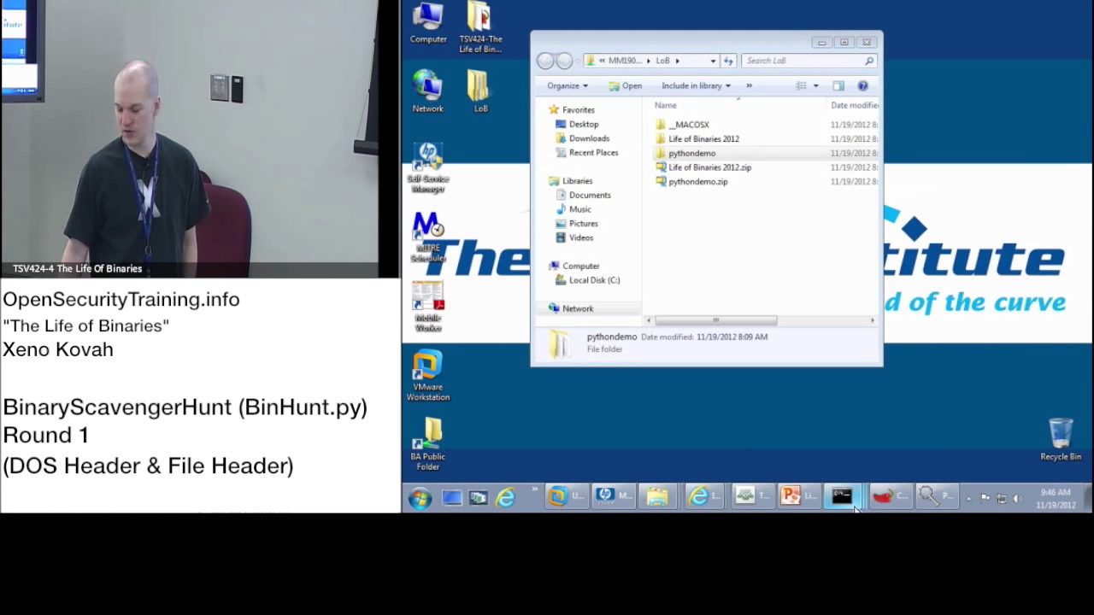
pyautogui.moveTo(842, 497)
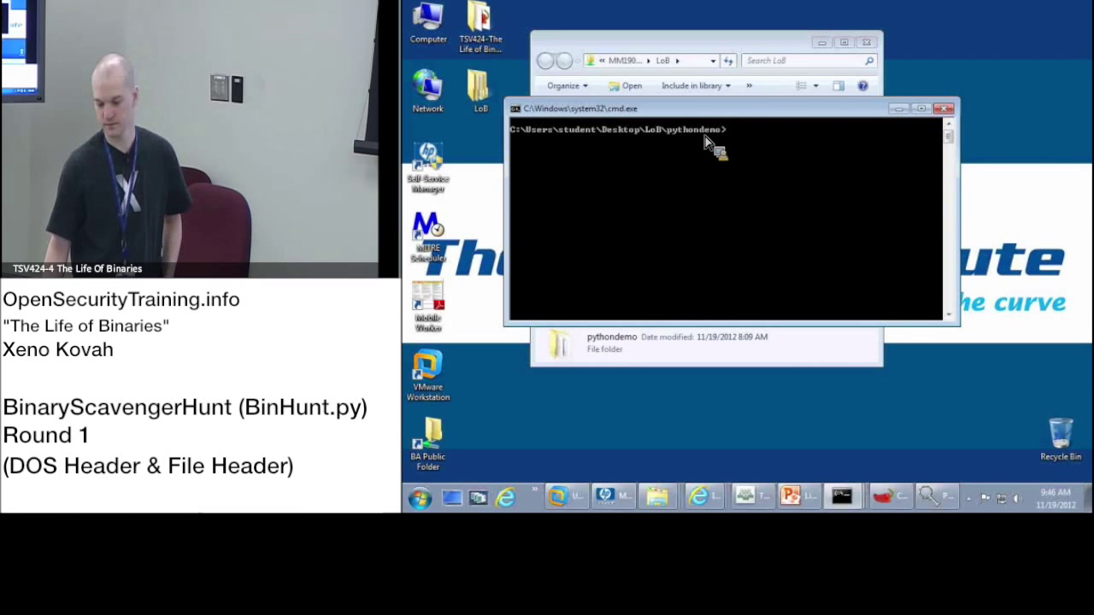
pyautogui.moveTo(723, 179)
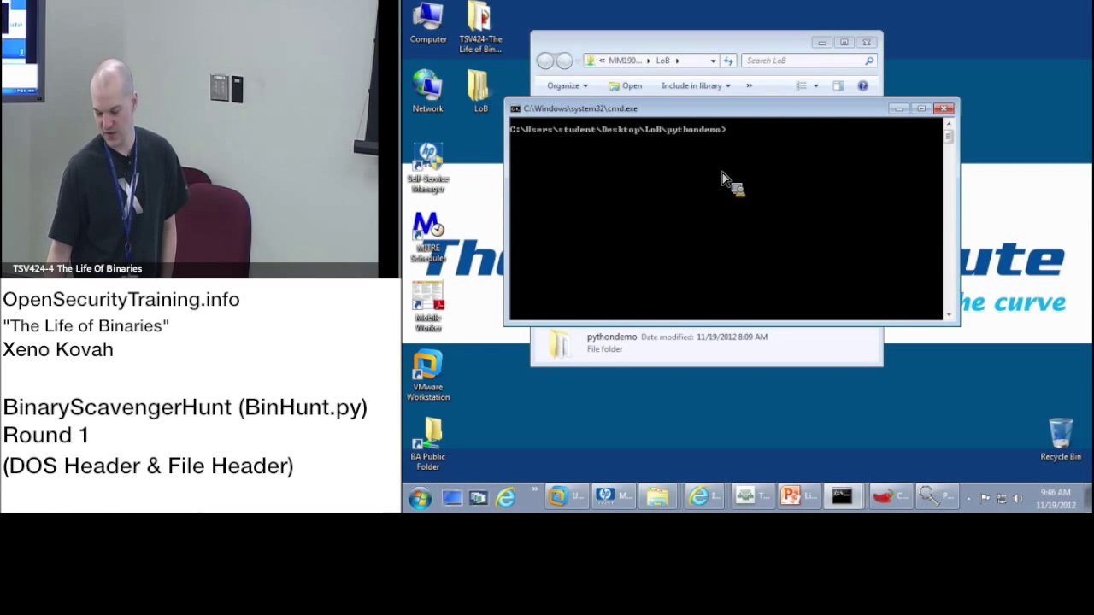
pyautogui.moveTo(824, 90)
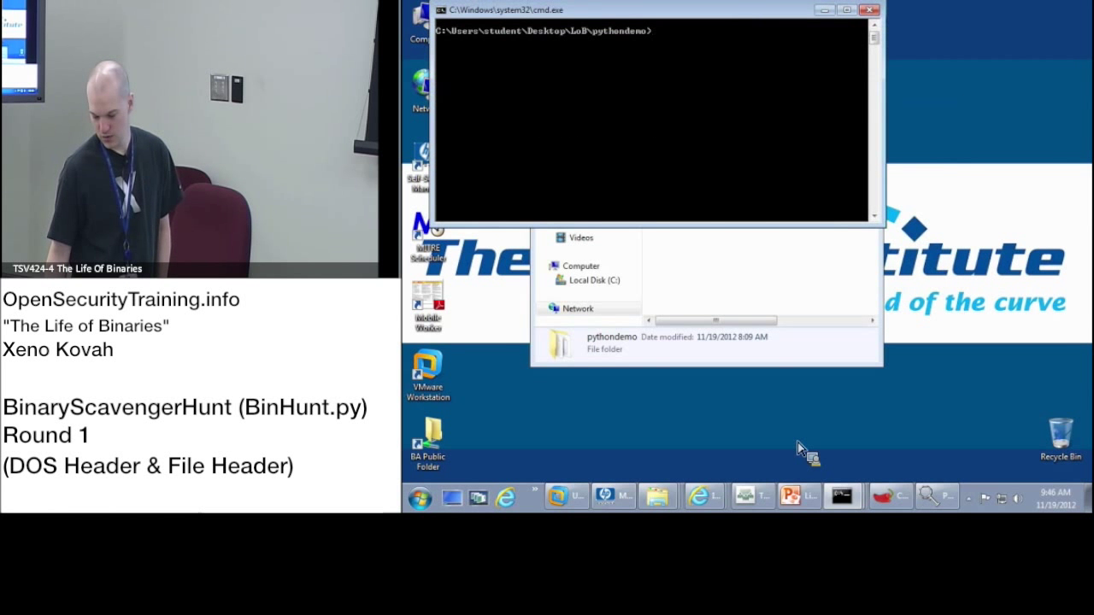
pyautogui.write('cd xeno-mod-pefile-1.2.10-121')
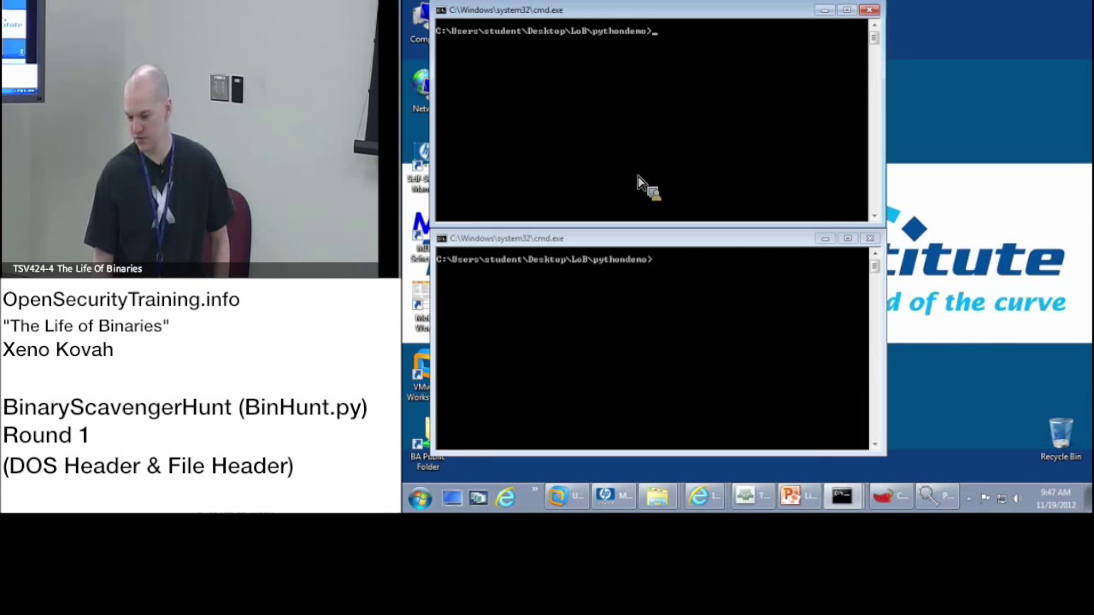
# - Install pefile with python setup.py install, return to pythondemo, and type python BinHunt.py
pyautogui.write('cd xeno-mod-pefile-1.2.10-121')
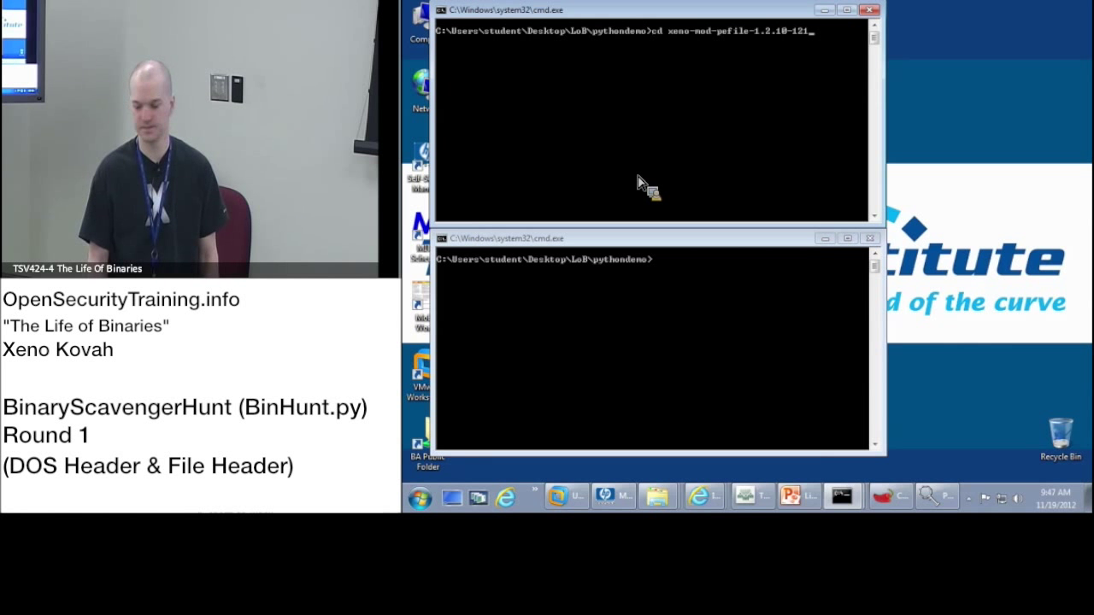
pyautogui.write('python setup.py install')
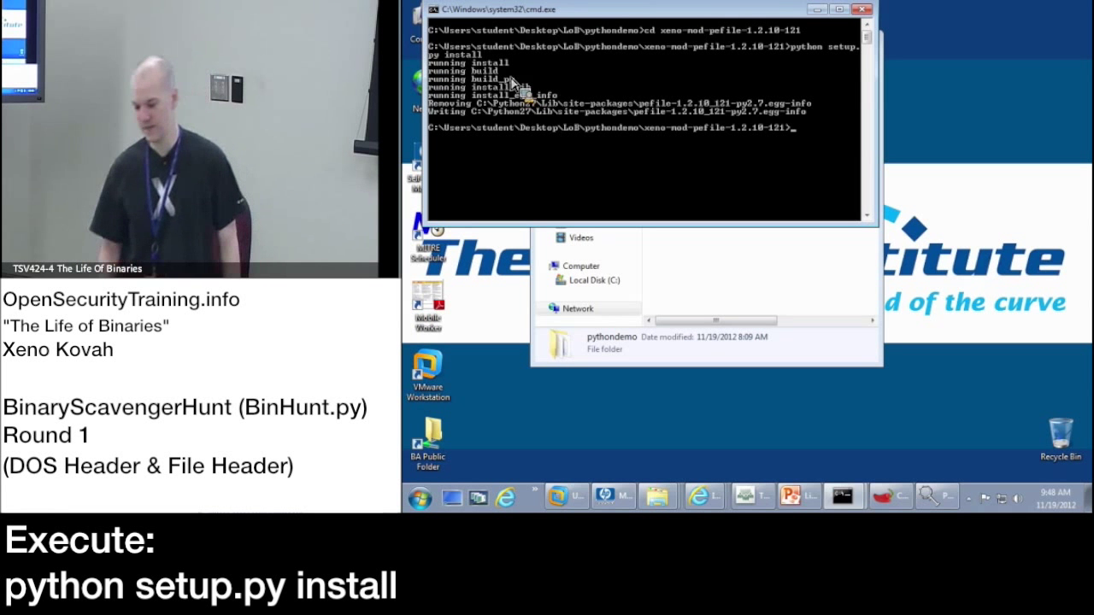
pyautogui.write('cd ..')
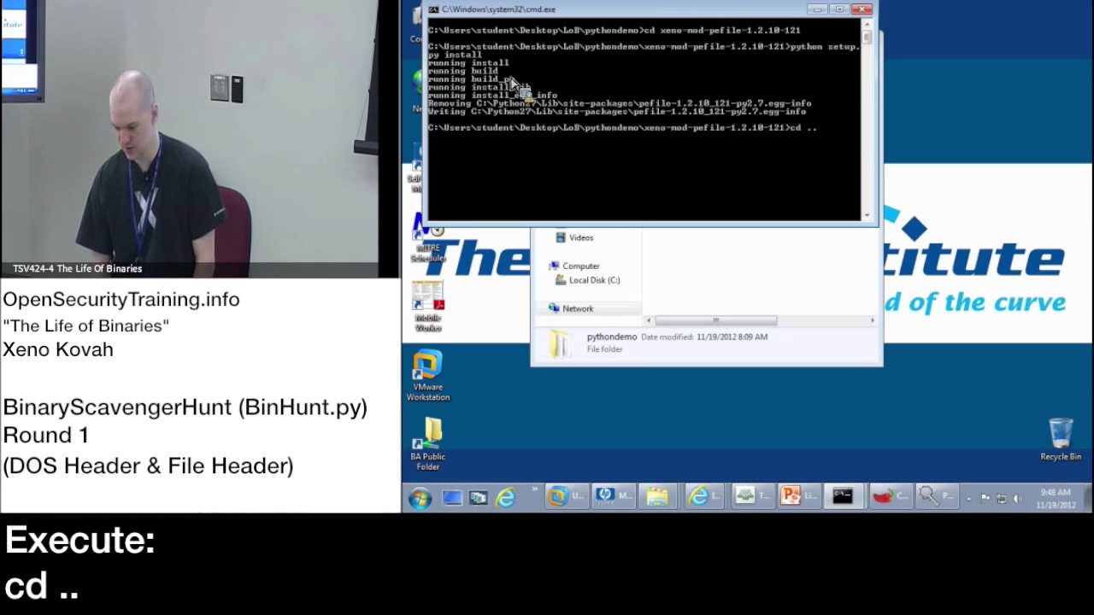
pyautogui.press('enter')
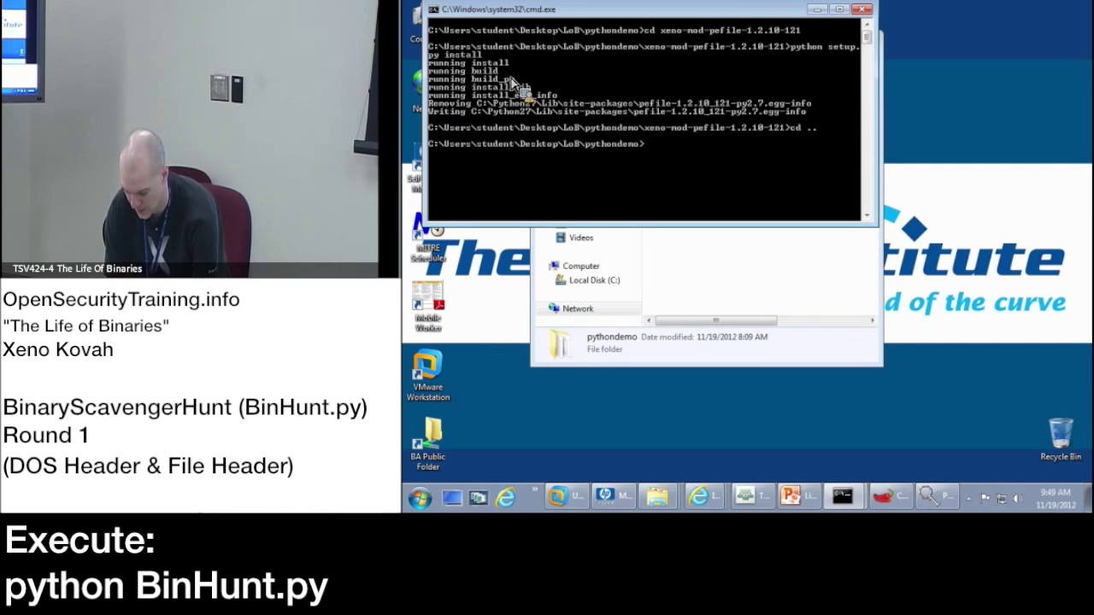
pyautogui.write('python')
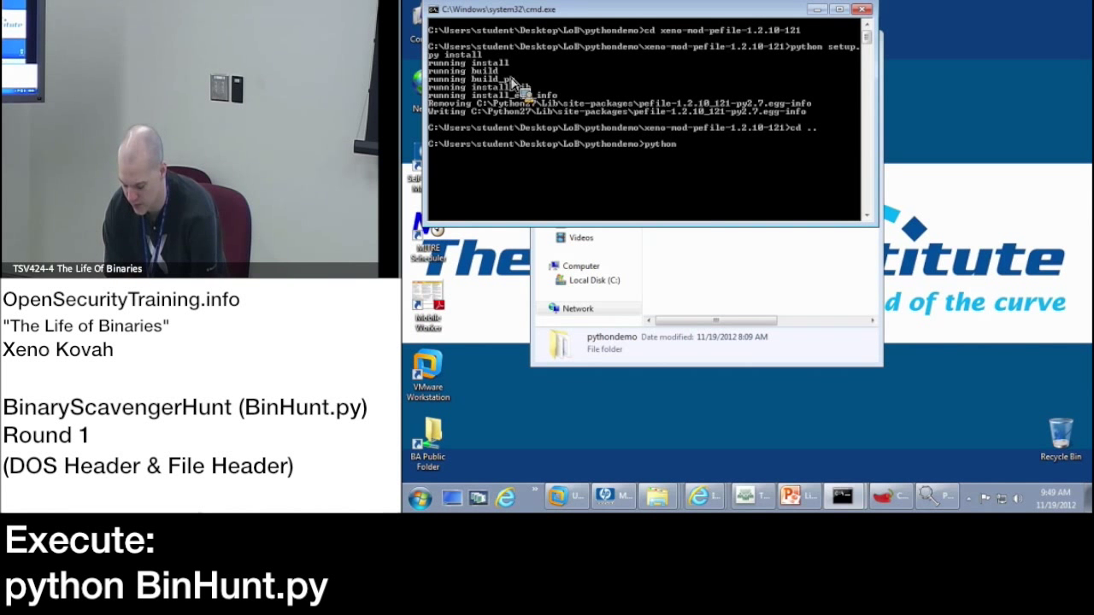
pyautogui.write('BinHunt.py')
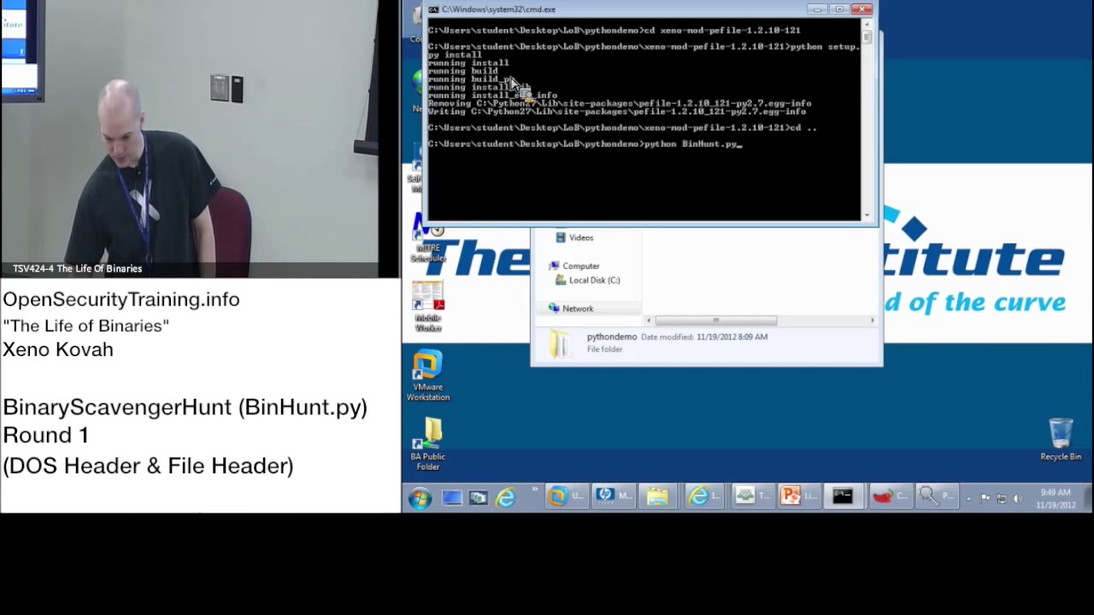
# - Enlarge the console font through the window's Properties font settings
pyautogui.click(438, 9)
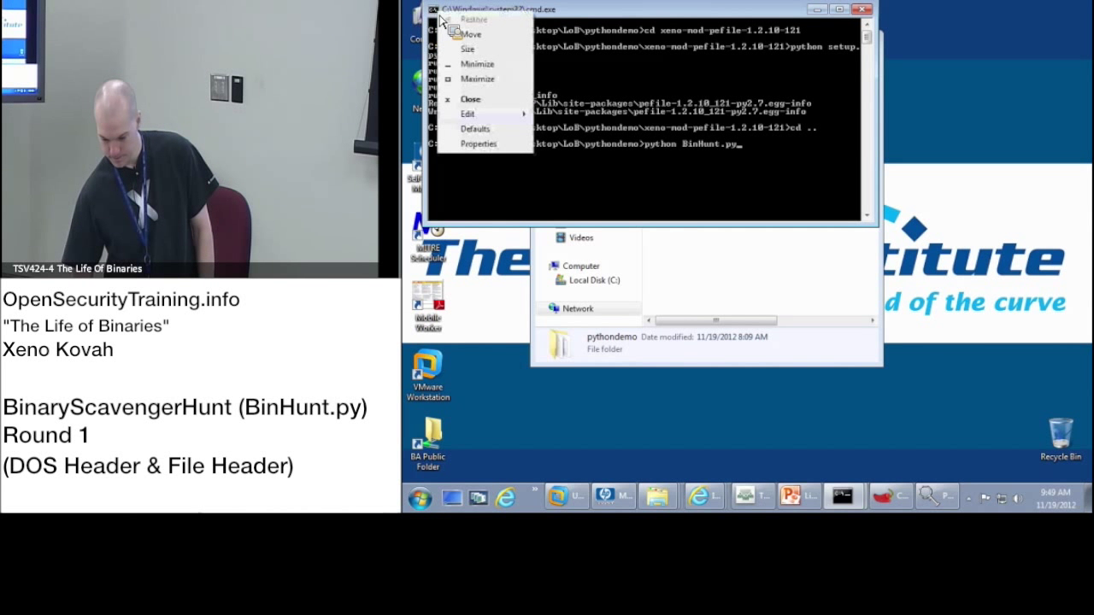
pyautogui.click(478, 144)
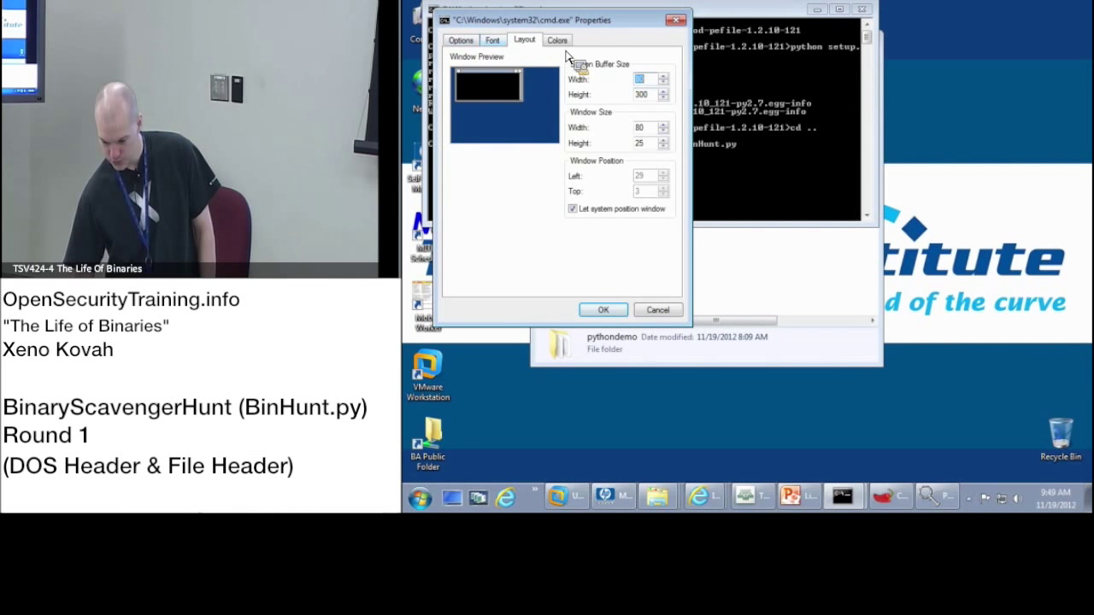
pyautogui.click(493, 41)
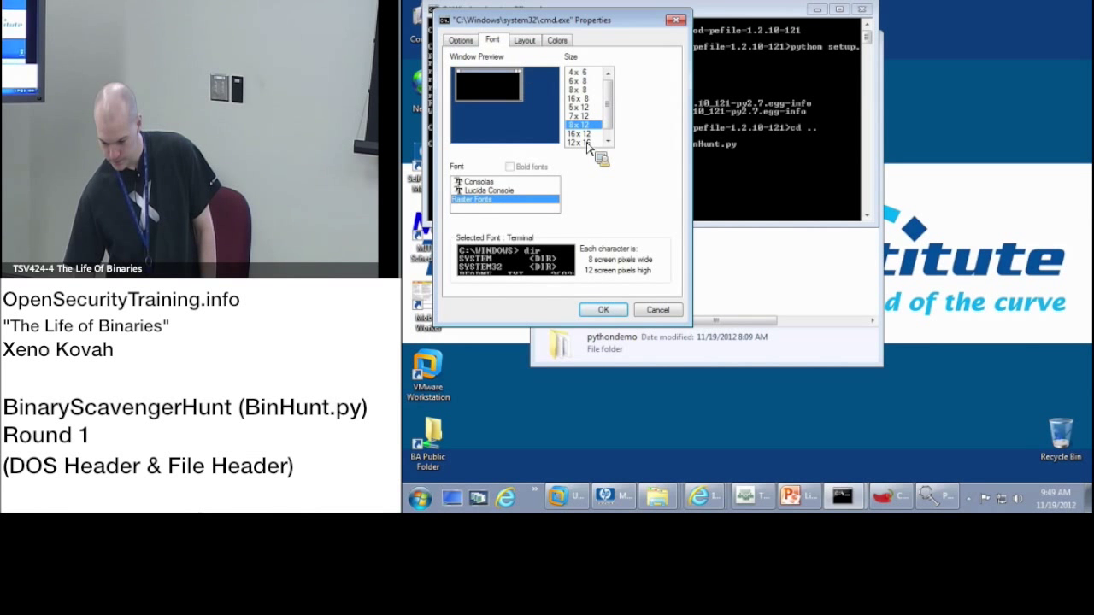
pyautogui.click(602, 310)
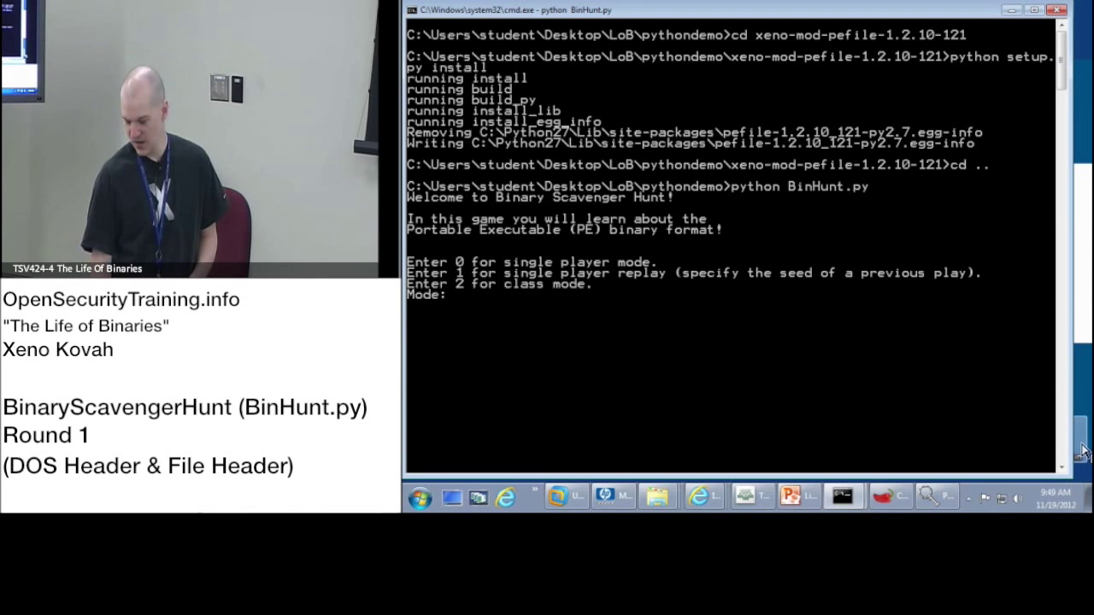
# - Choose single-player mode 0 and answer the e_magic question with MZ
pyautogui.write('0')
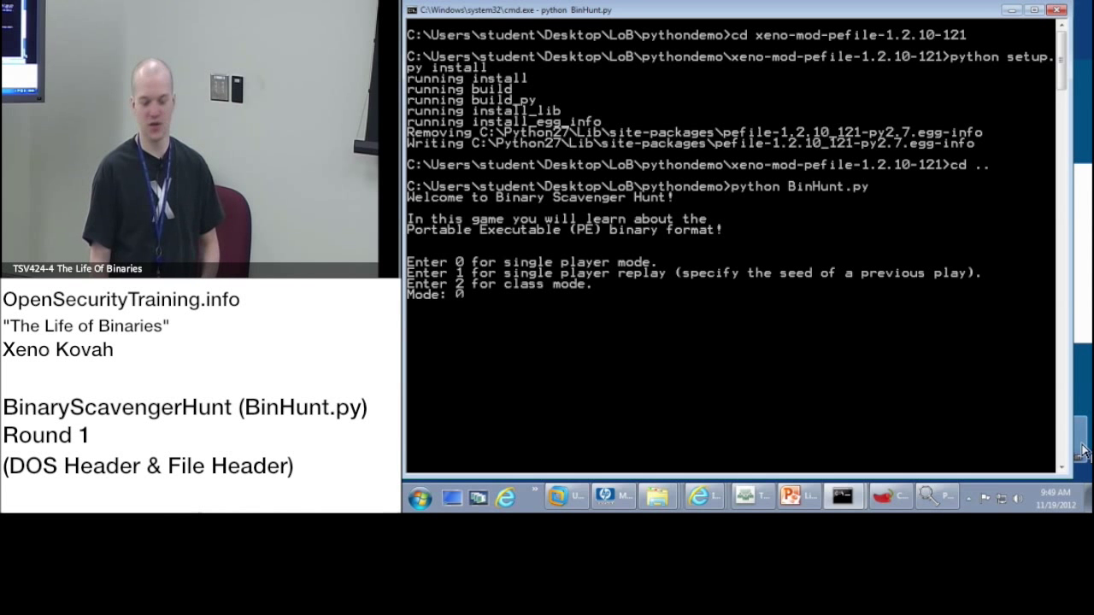
pyautogui.press('enter')
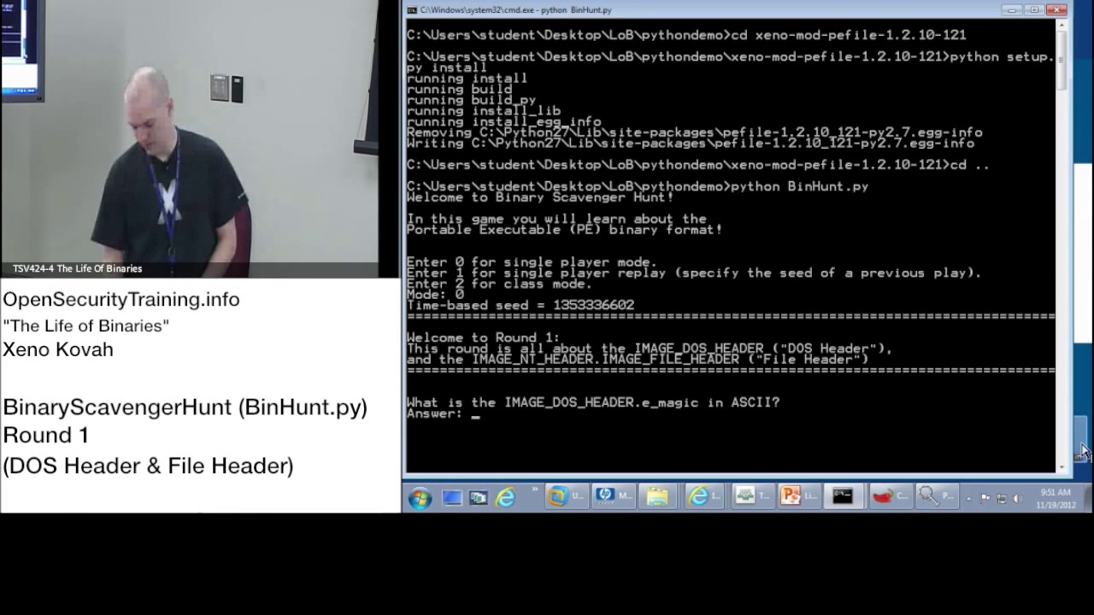
pyautogui.write('MZ')
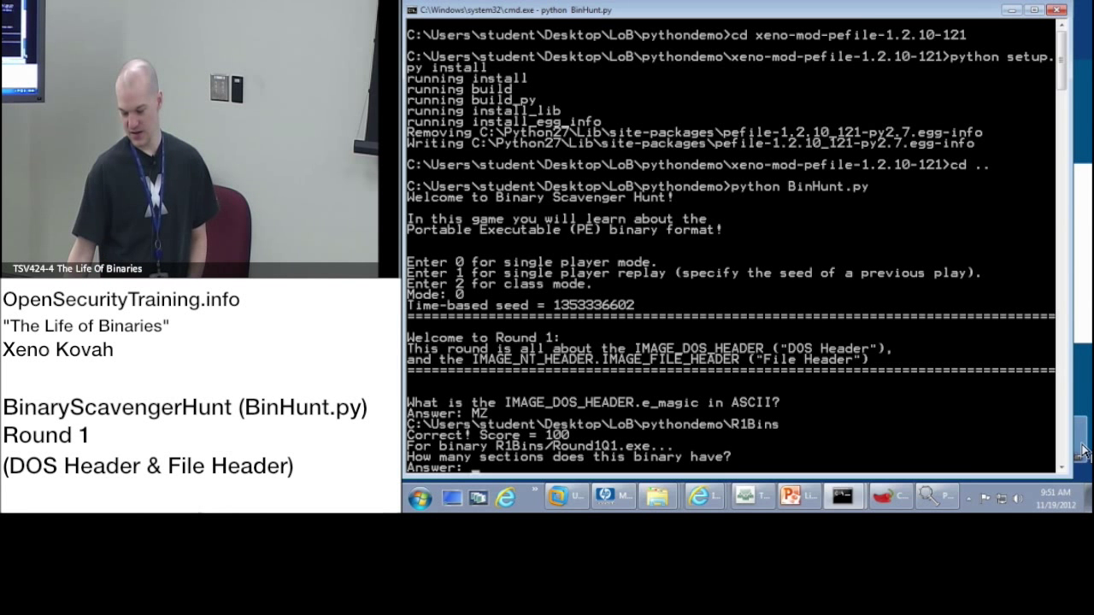
pyautogui.moveTo(726, 440)
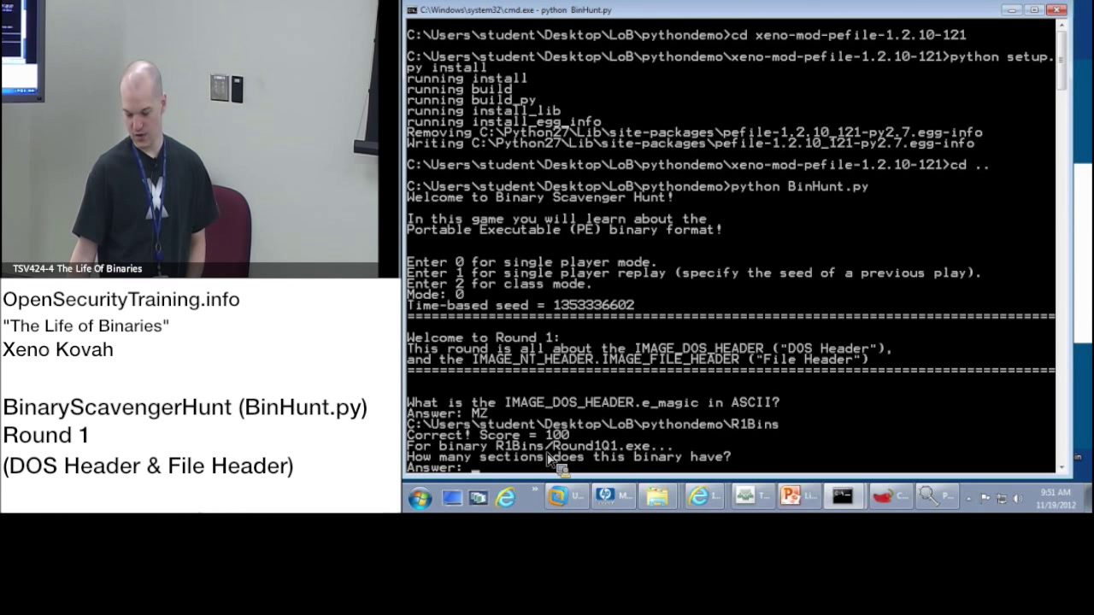
pyautogui.moveTo(663, 457)
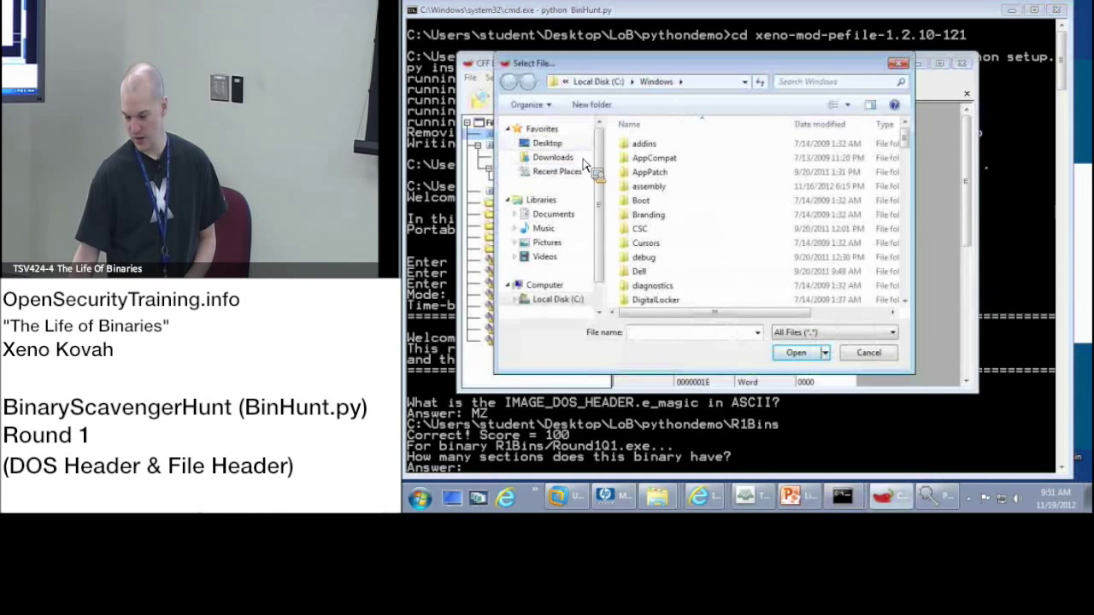
# - Open Round1Q1.exe from Desktop\LoB\pythondemo\R1Bins, then return to the BinHunt prompt
pyautogui.click(547, 142)
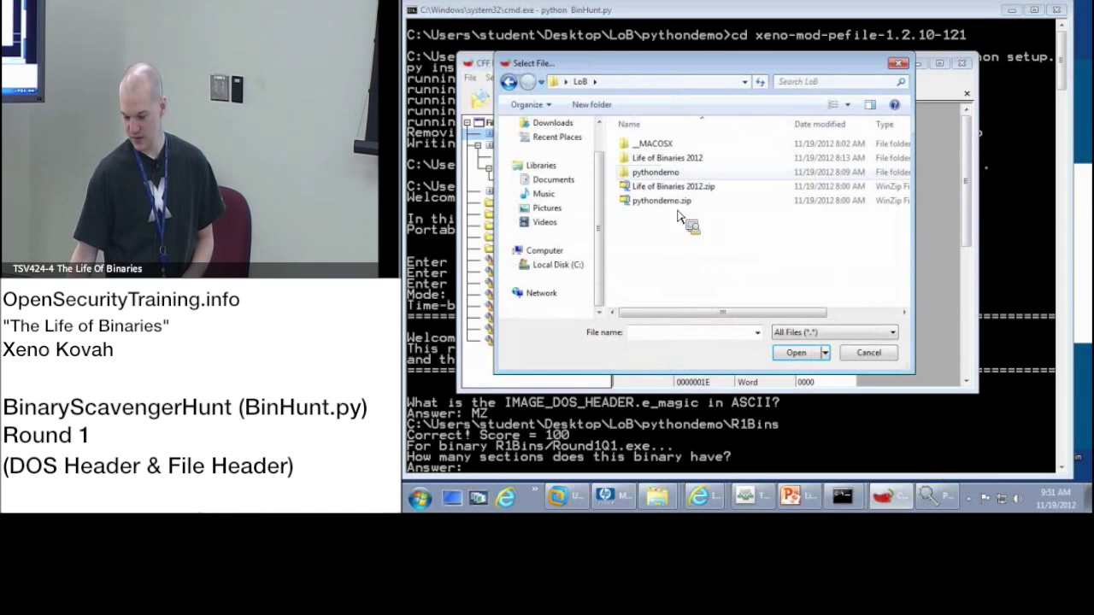
pyautogui.doubleClick(655, 172)
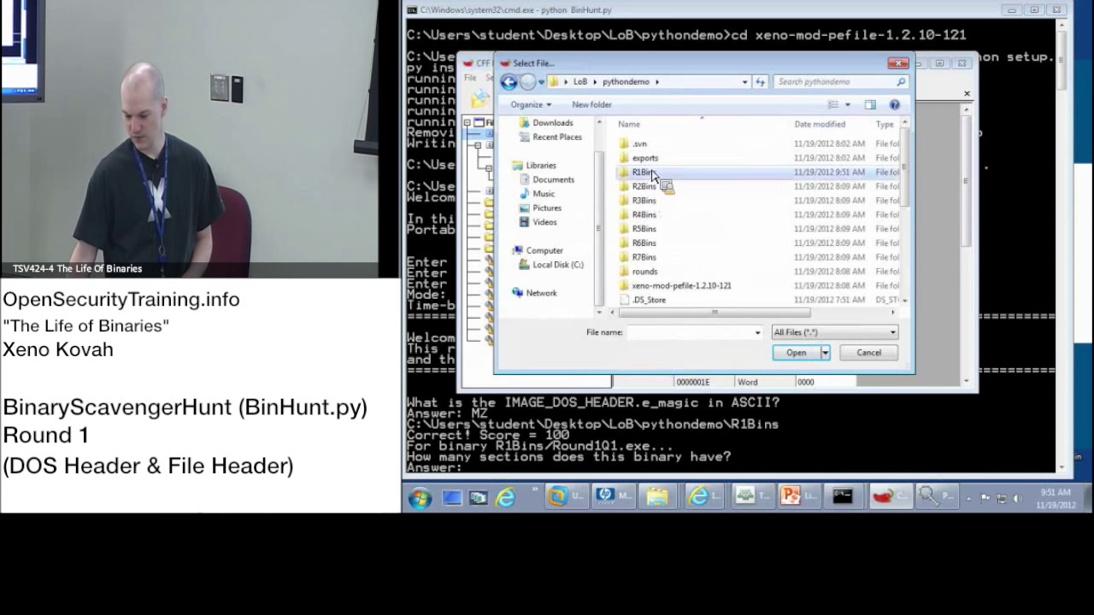
pyautogui.doubleClick(643, 172)
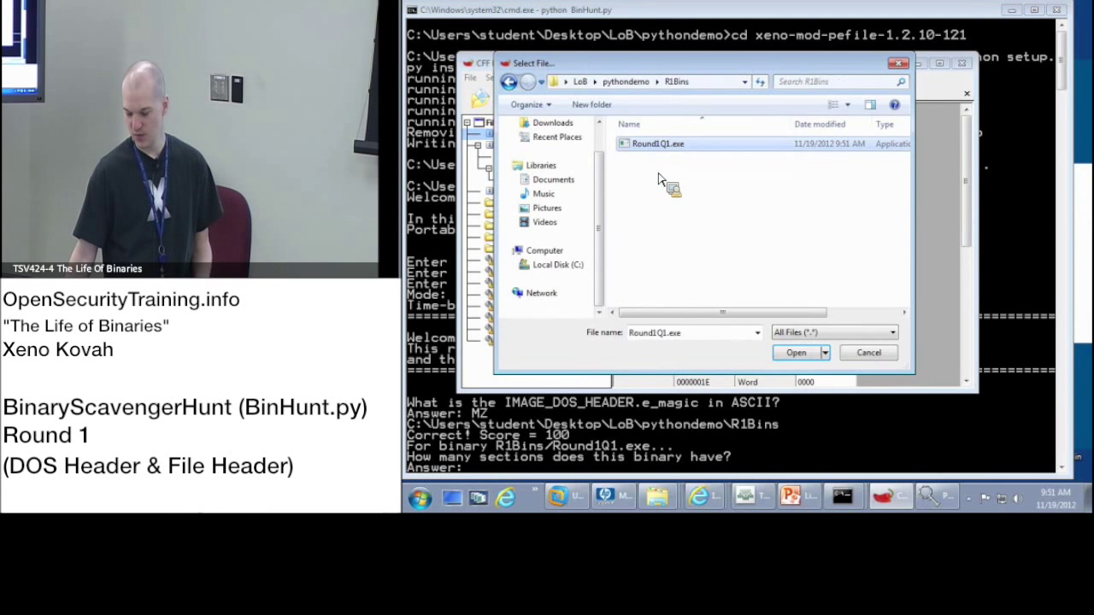
pyautogui.click(795, 352)
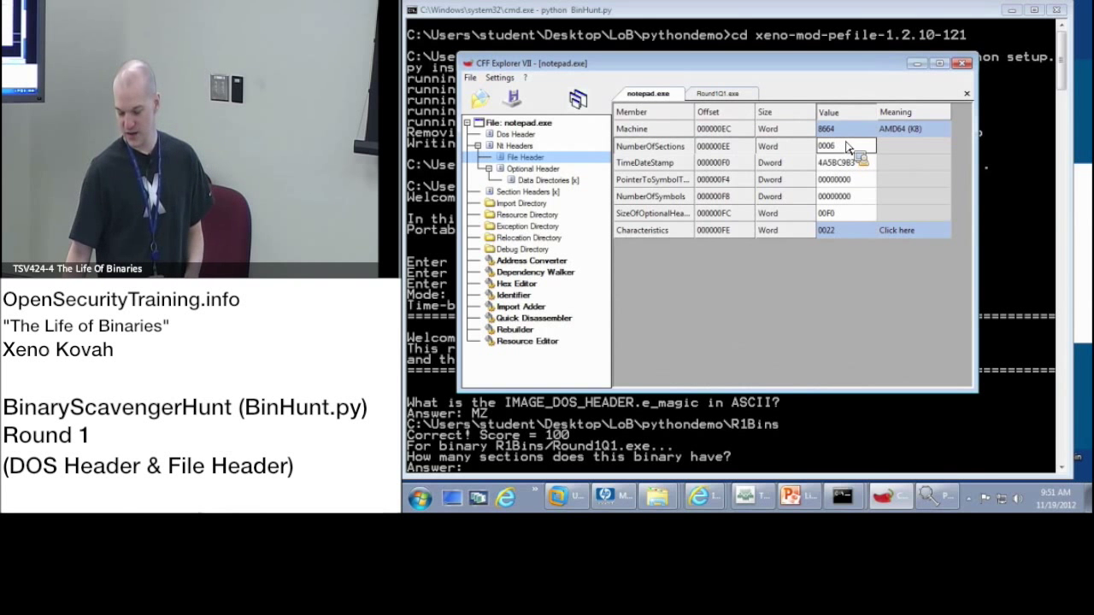
pyautogui.click(961, 63)
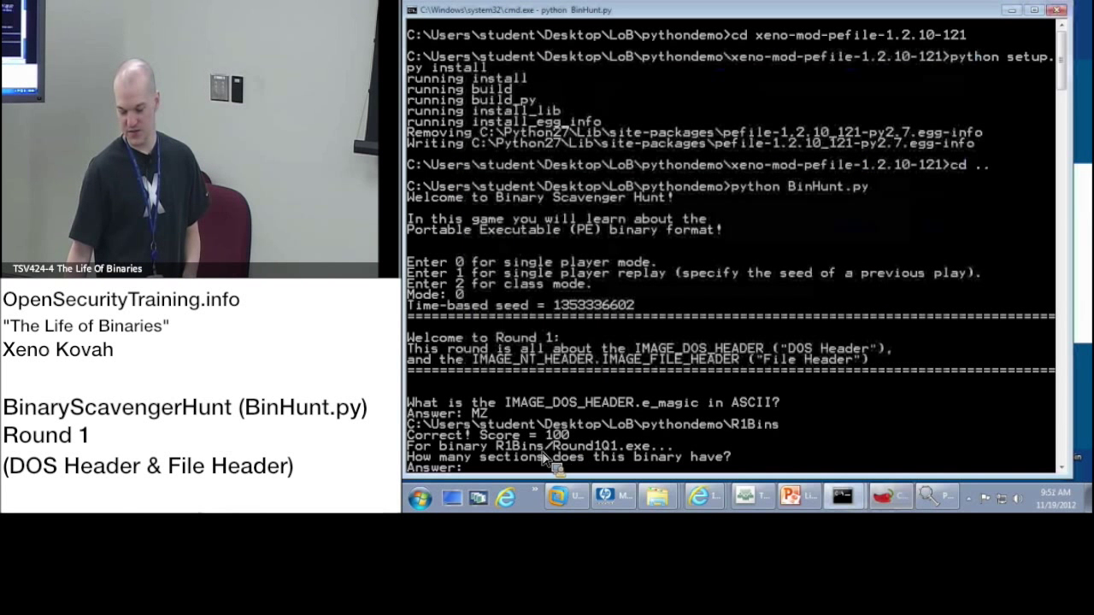
pyautogui.moveTo(667, 458)
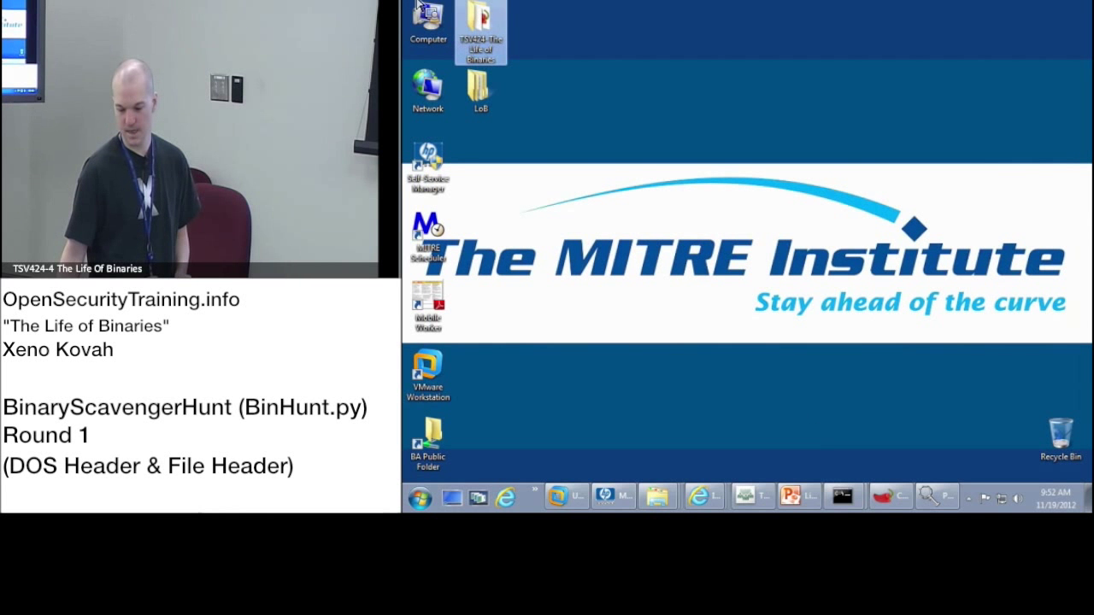
# - Open the TSV424 The Life of Binaries folder and select the CFF Explorer shortcut
pyautogui.doubleClick(481, 25)
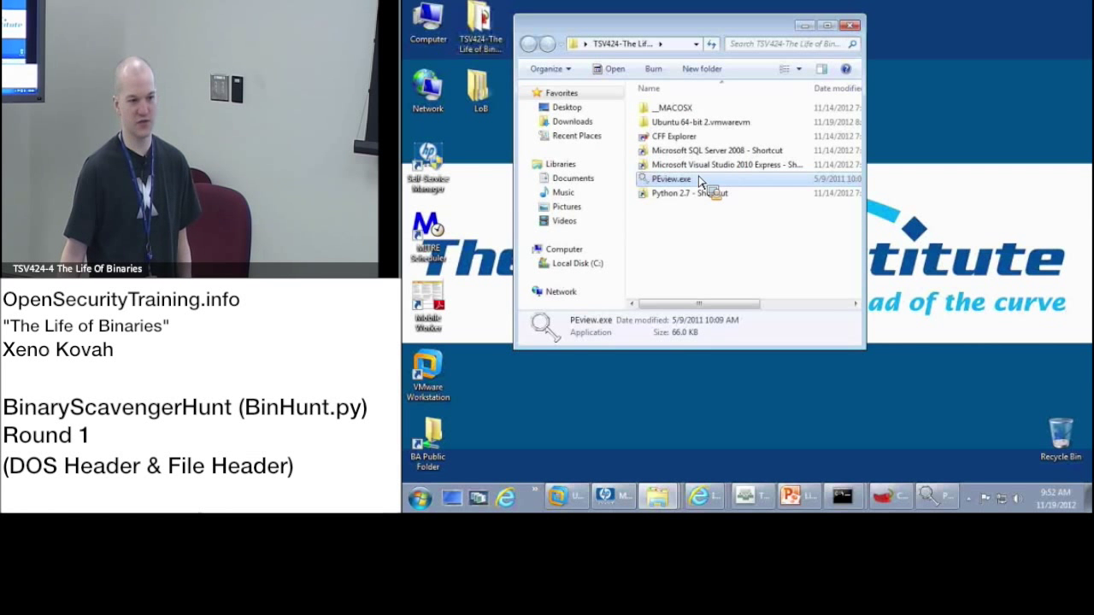
pyautogui.click(674, 136)
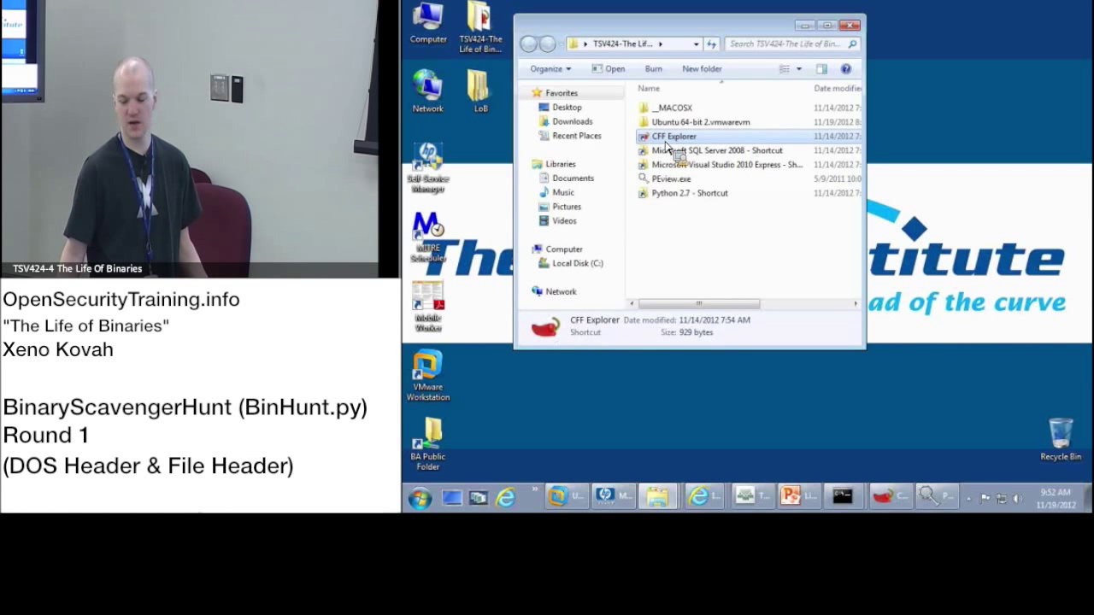
# - Launch CFF Explorer and load Round1Q1.exe from the R1Bins folder
pyautogui.doubleClick(674, 136)
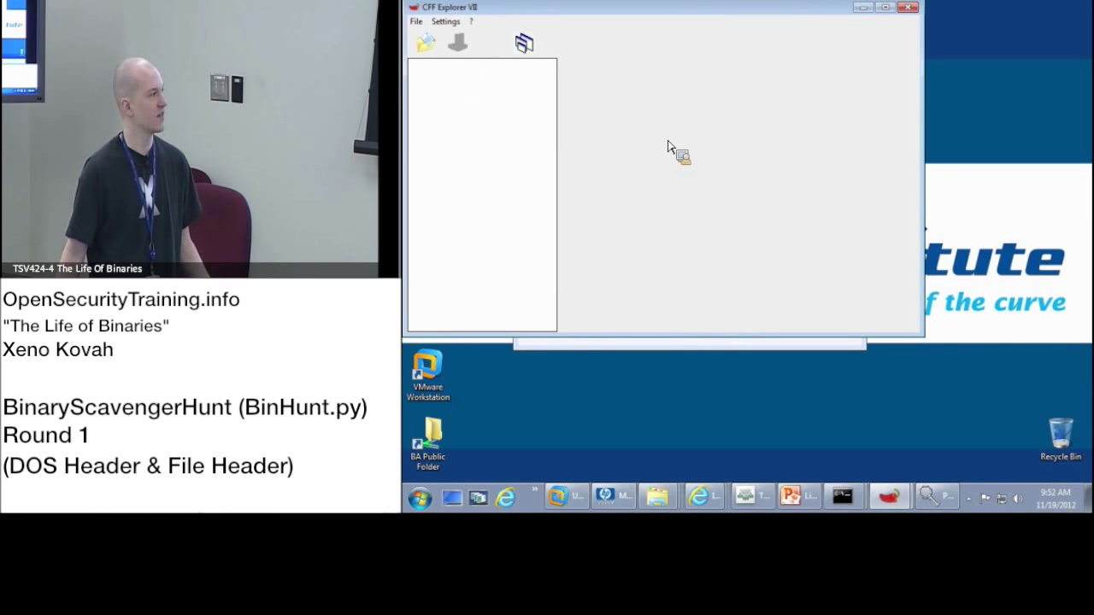
pyautogui.moveTo(670, 186)
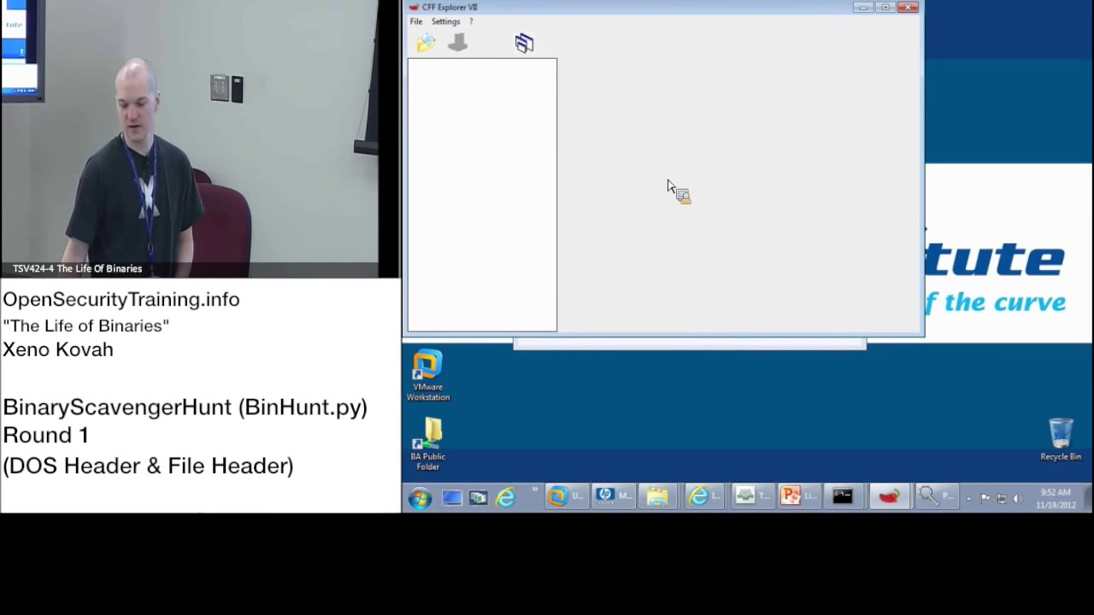
pyautogui.click(424, 43)
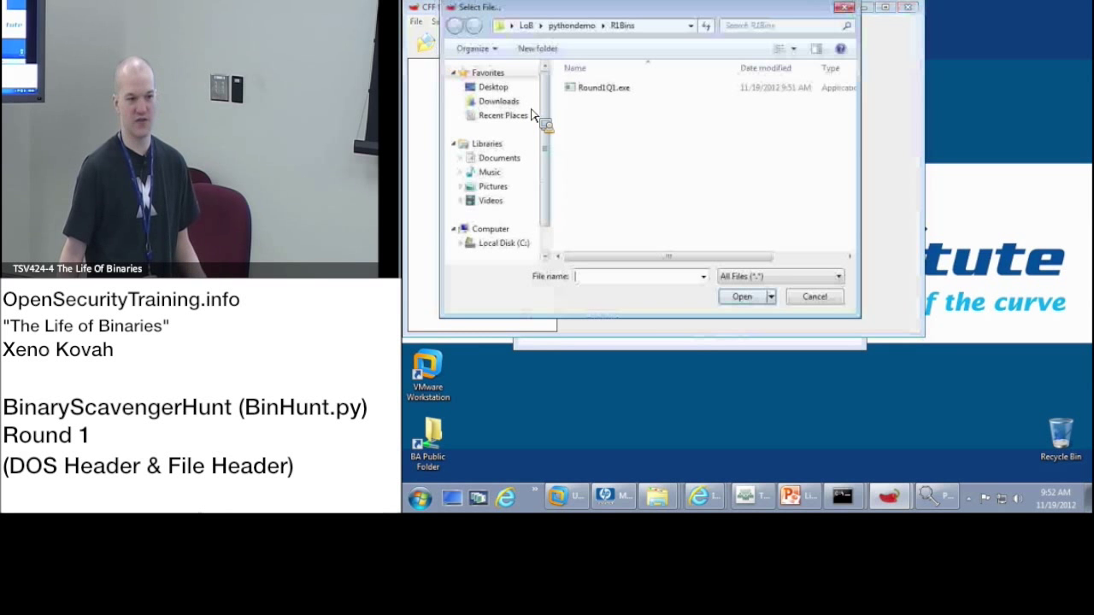
pyautogui.click(604, 88)
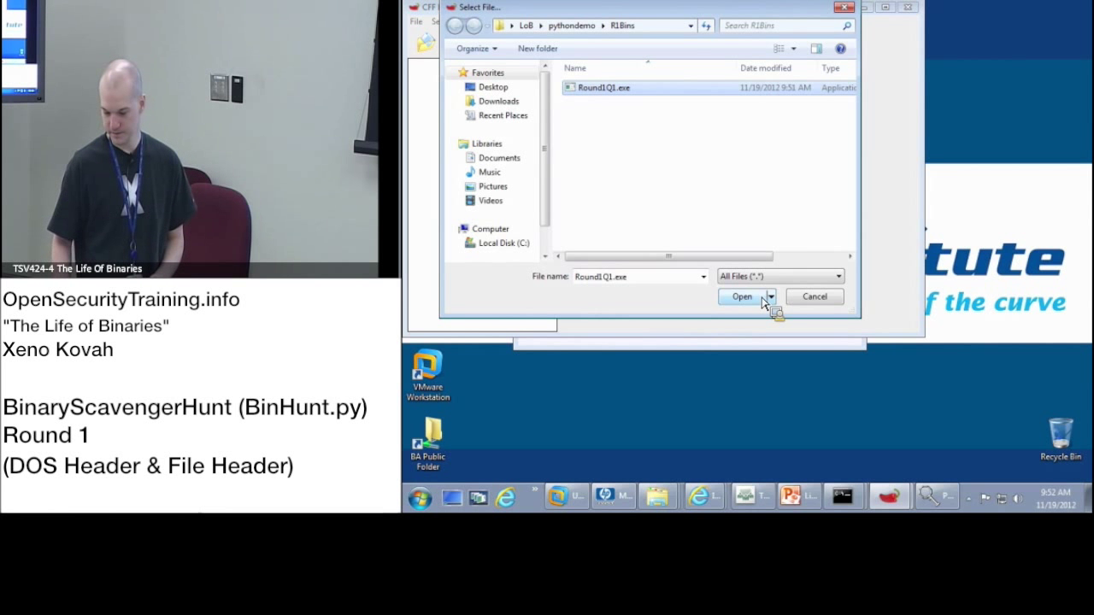
pyautogui.click(740, 297)
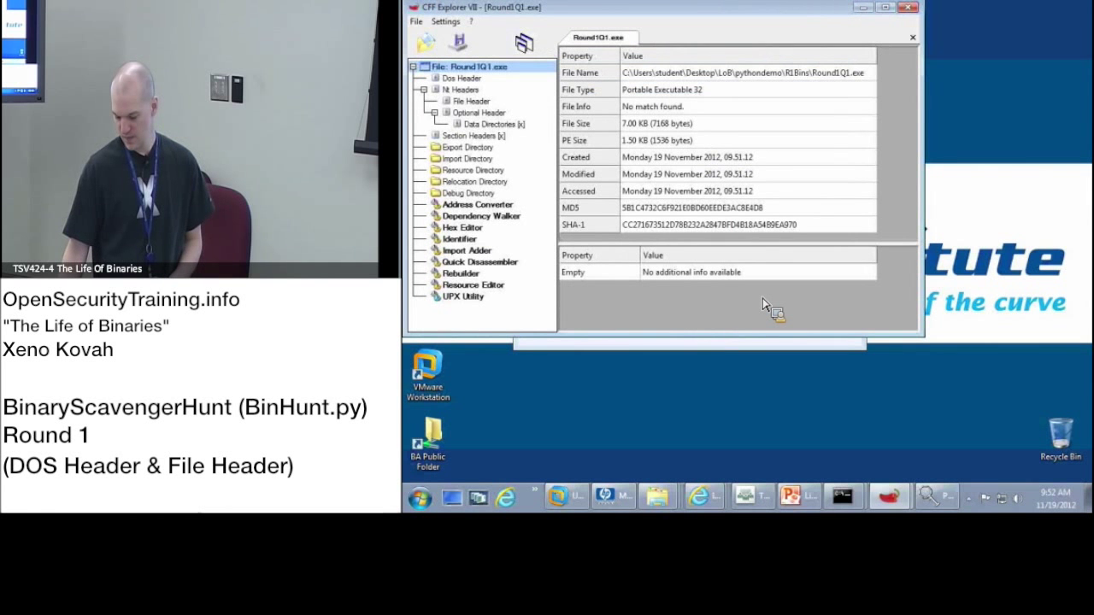
pyautogui.moveTo(816, 492)
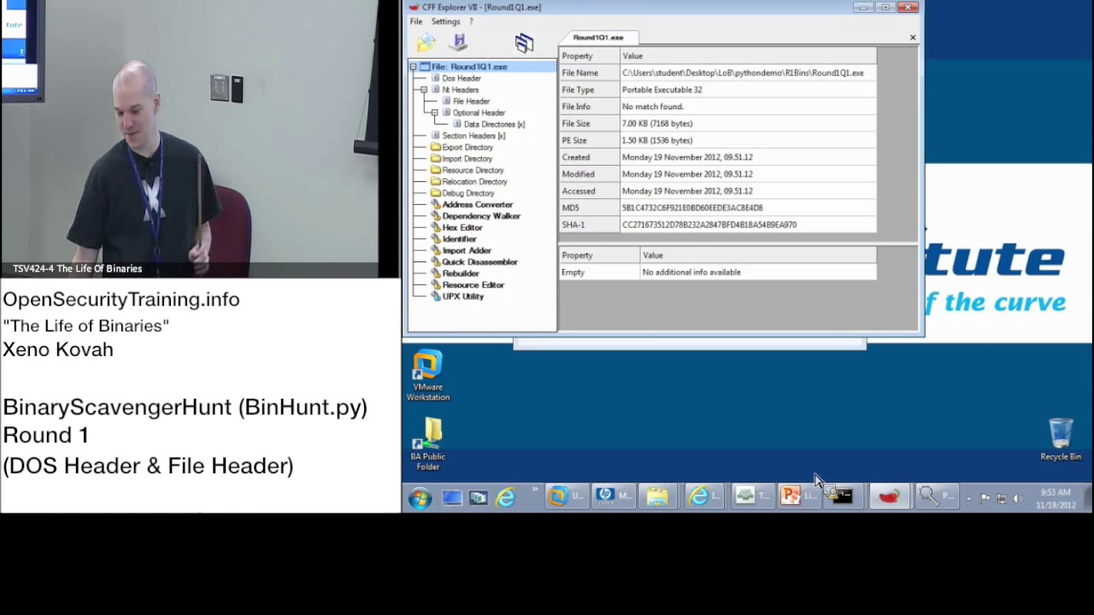
# - Open template64.exe in a second tab, view it, then switch back to Round1Q1.exe
pyautogui.click(423, 43)
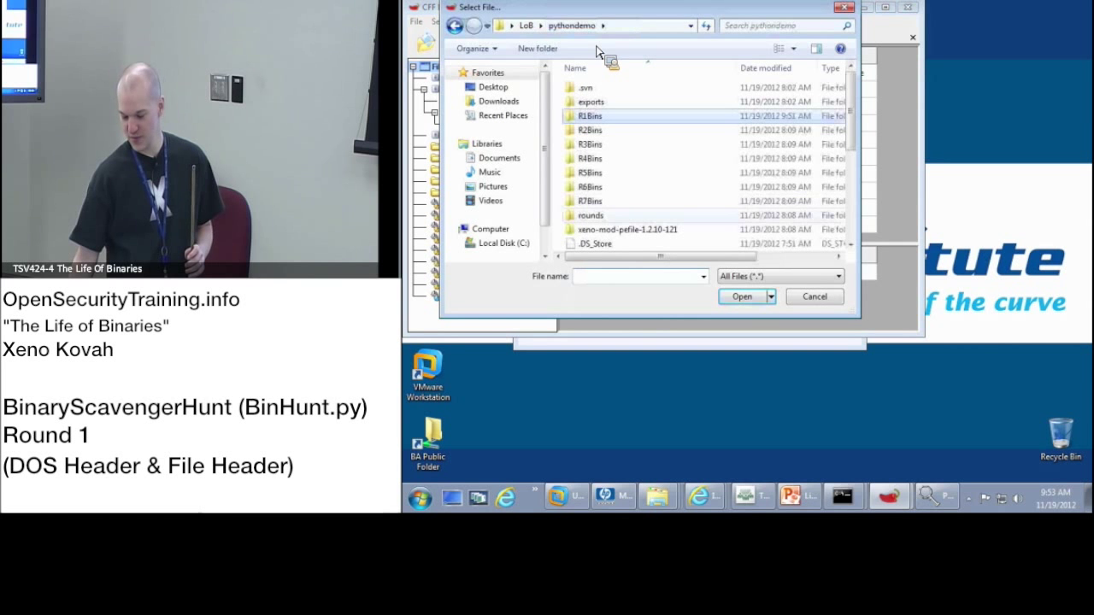
pyautogui.click(741, 297)
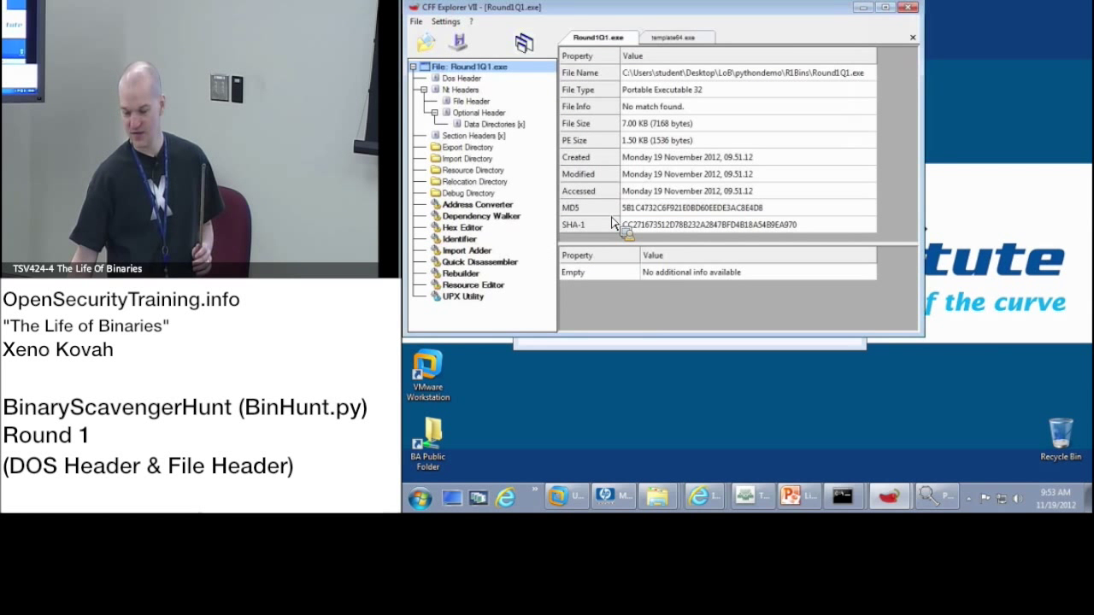
pyautogui.click(674, 37)
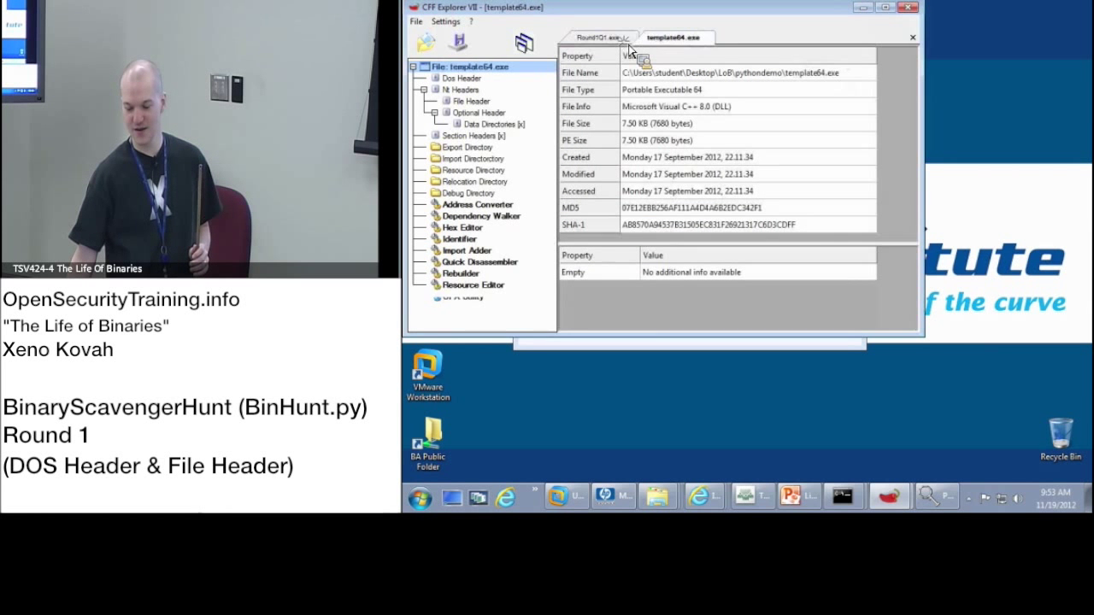
pyautogui.click(598, 37)
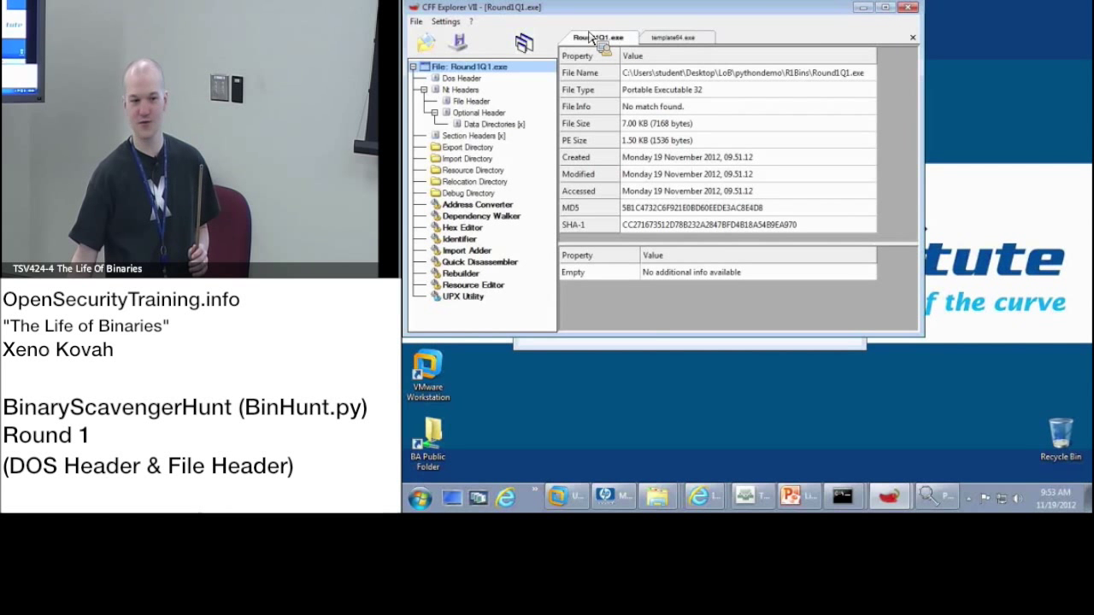
pyautogui.moveTo(613, 63)
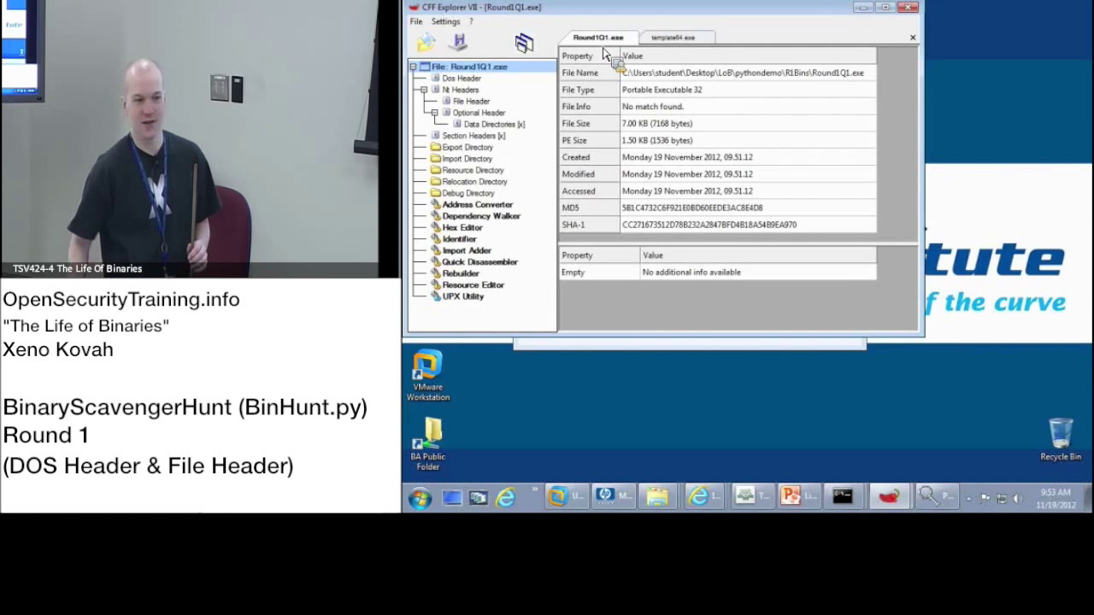
pyautogui.moveTo(679, 48)
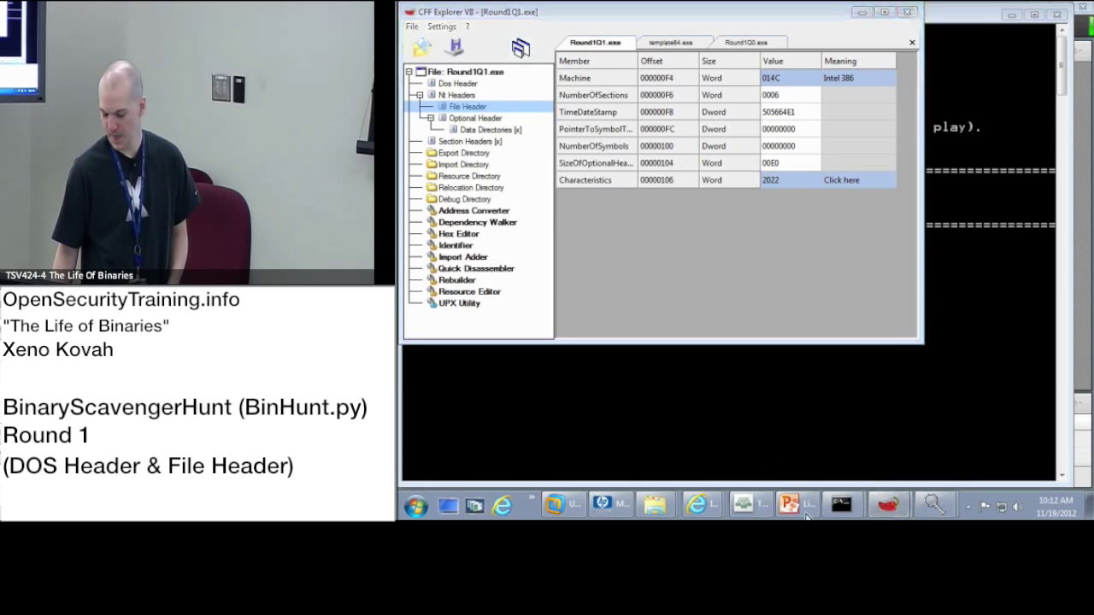
pyautogui.click(794, 504)
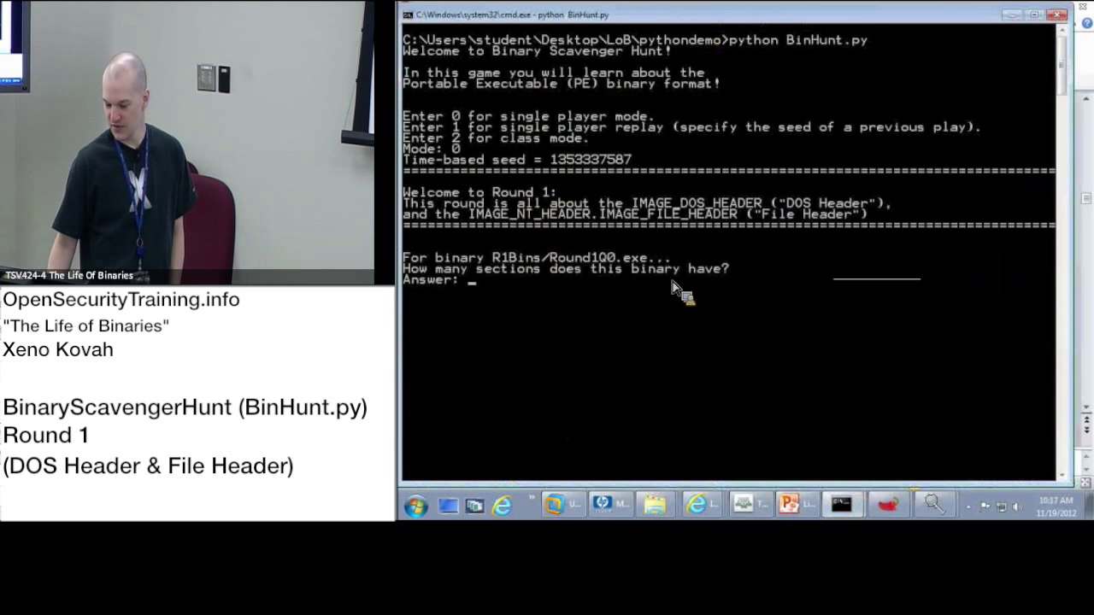
pyautogui.moveTo(843, 504)
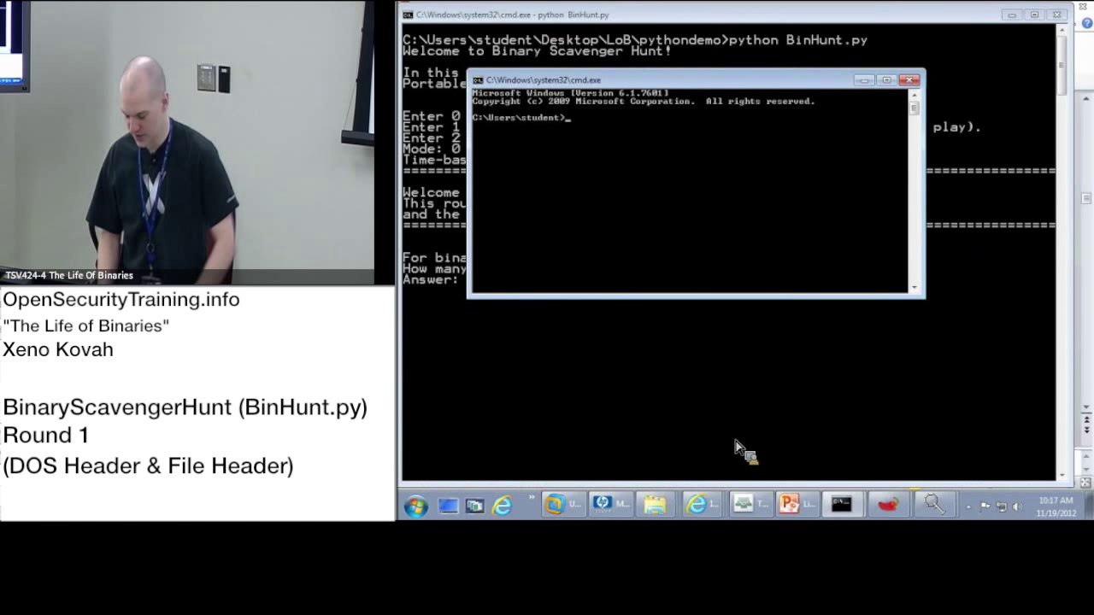
pyautogui.moveTo(749, 372)
pyautogui.write('cd')
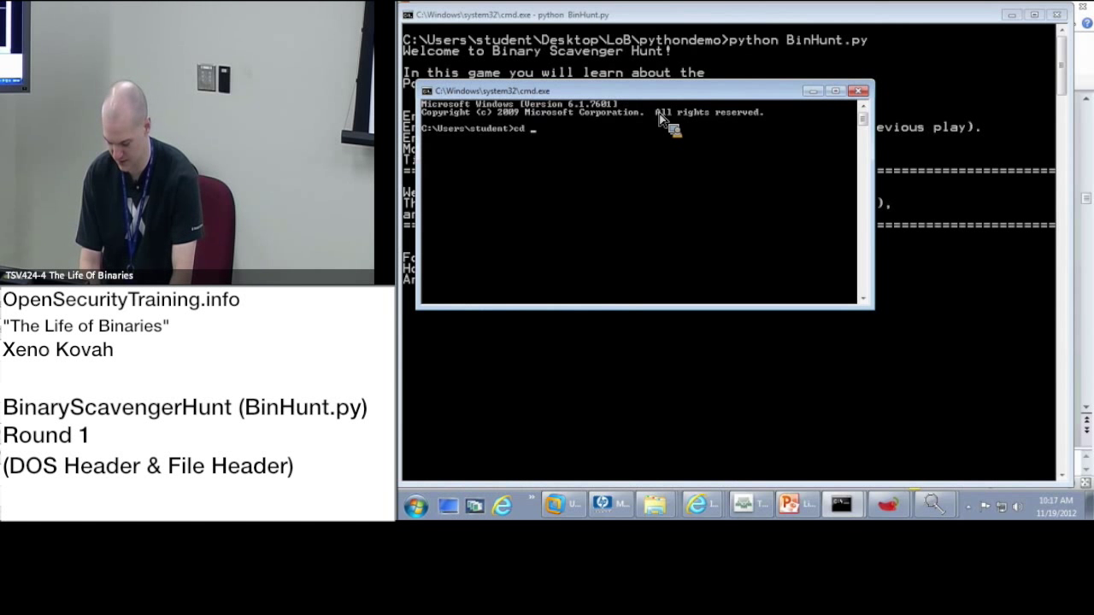
# - Move the new console into Desktop\LoB\pythondemo and start the python command
pyautogui.write('Desktop')
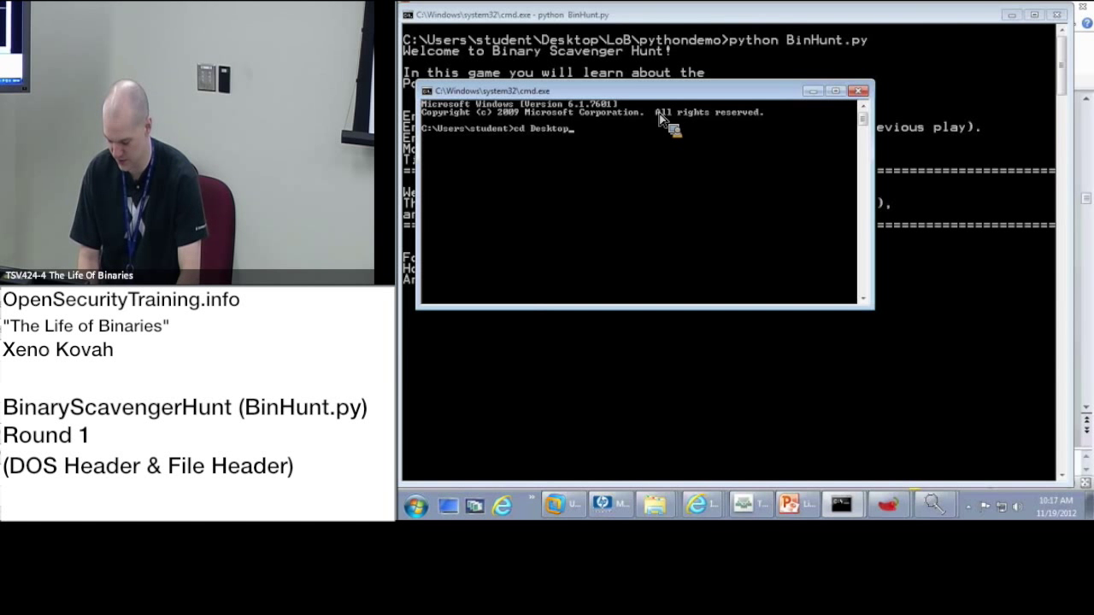
pyautogui.write('\\')
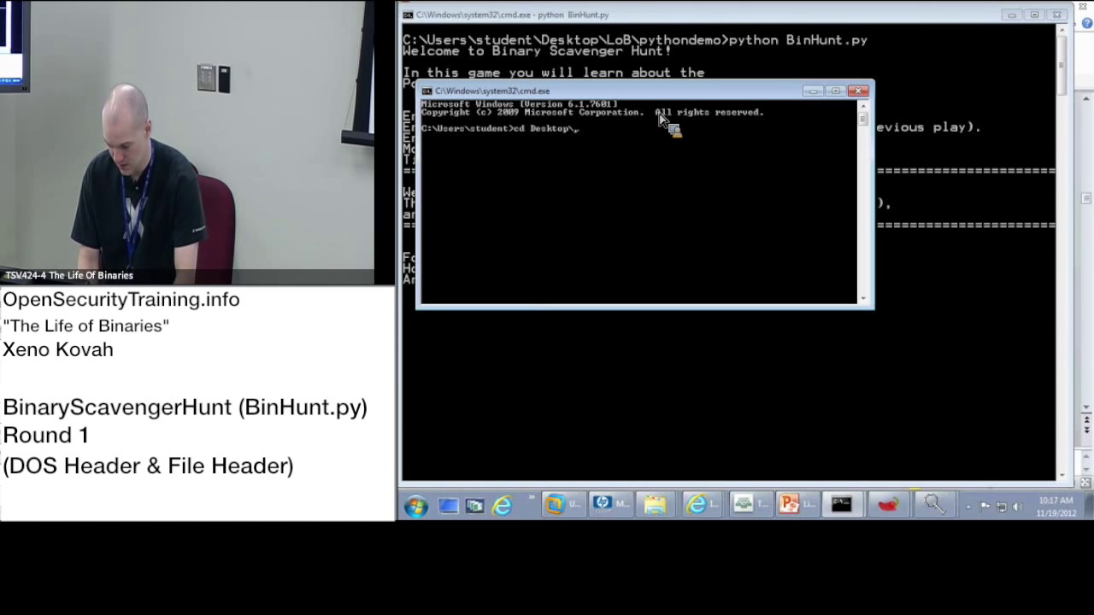
pyautogui.write('LoB\\')
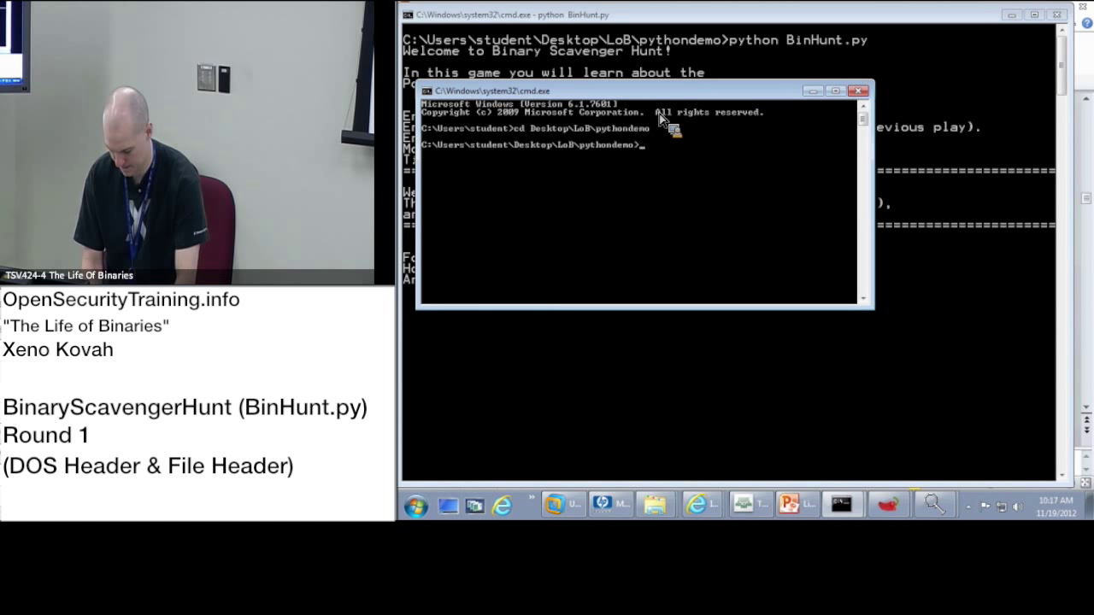
pyautogui.write('python')
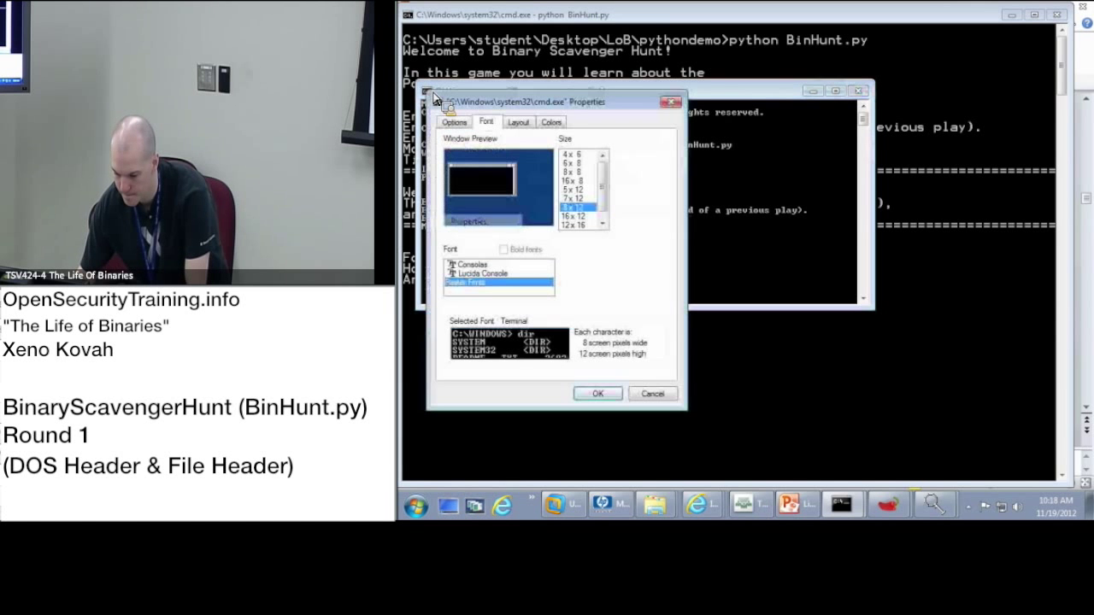
# - Apply the console font, choose class mode 2, enter seed 7651, and answer 789
pyautogui.click(597, 393)
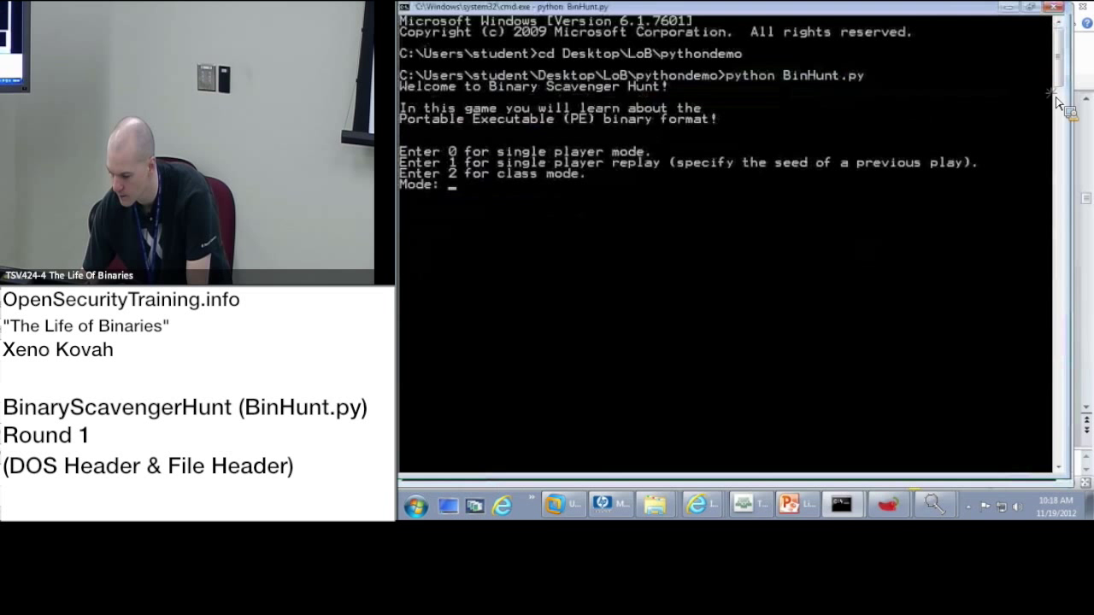
pyautogui.write('2')
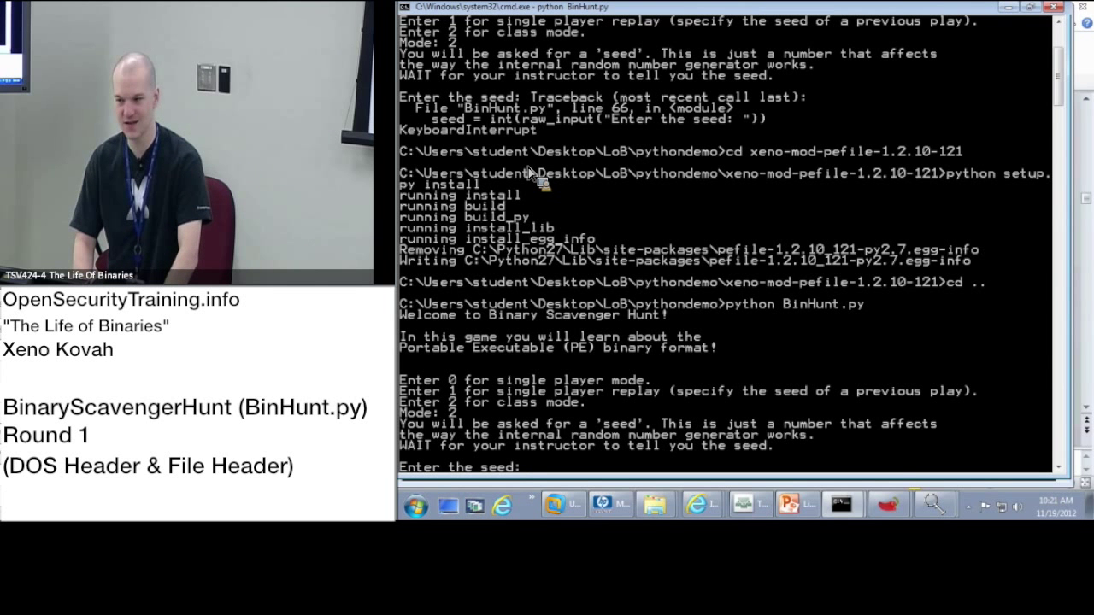
pyautogui.write('7651')
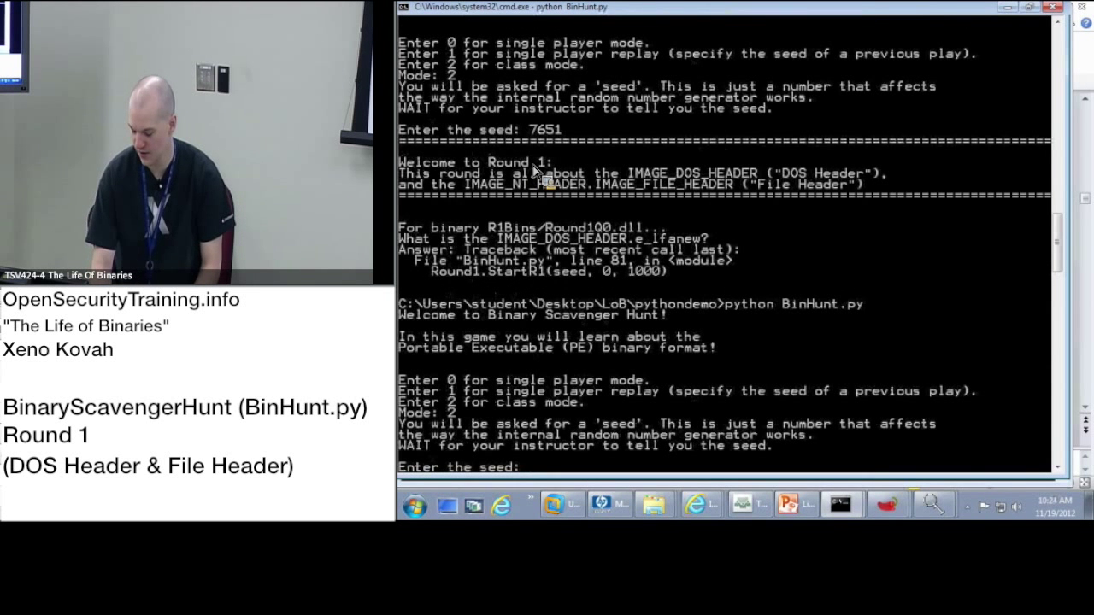
pyautogui.write('789')
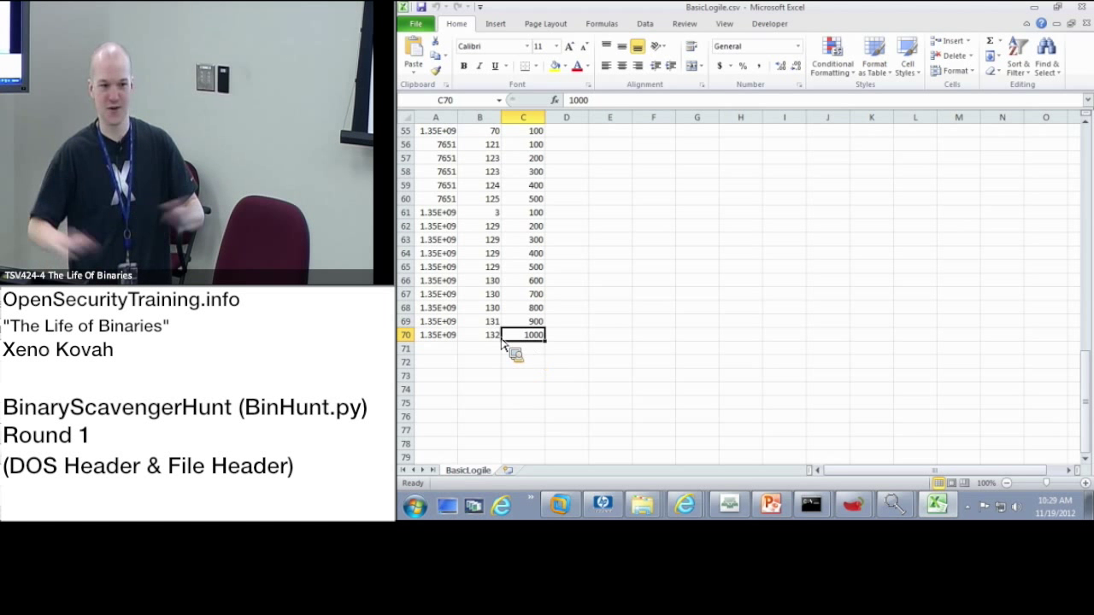
pyautogui.click(478, 334)
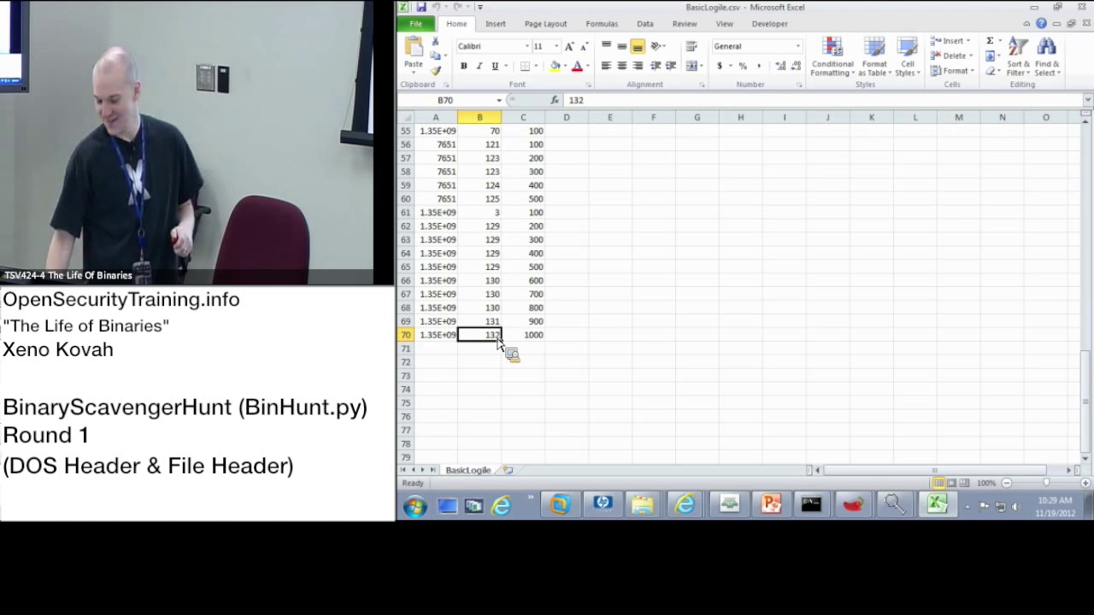
pyautogui.moveTo(542, 345)
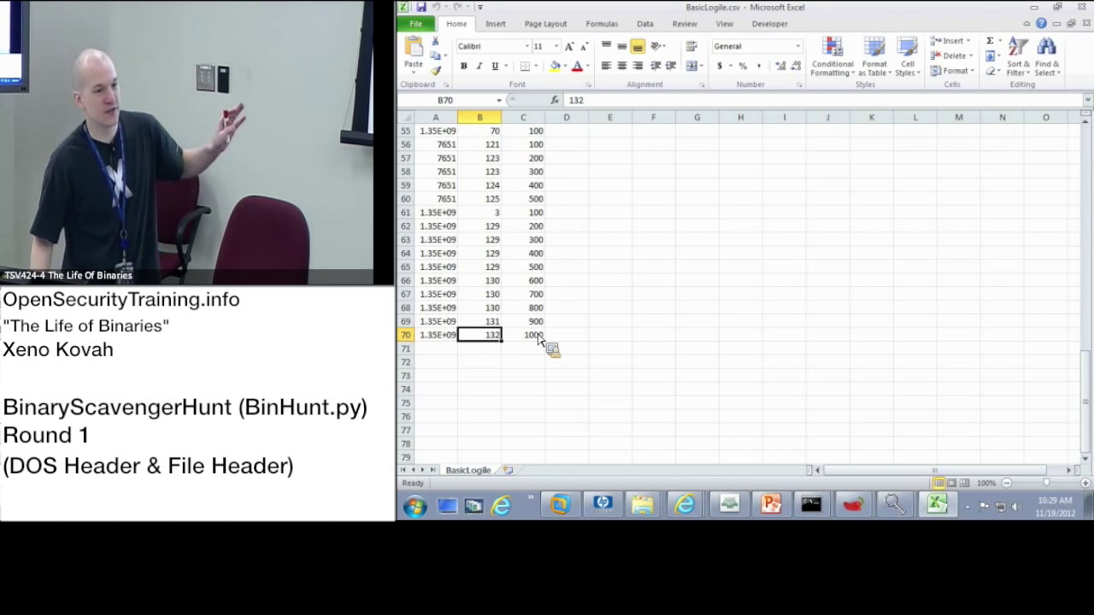
pyautogui.moveTo(639, 273)
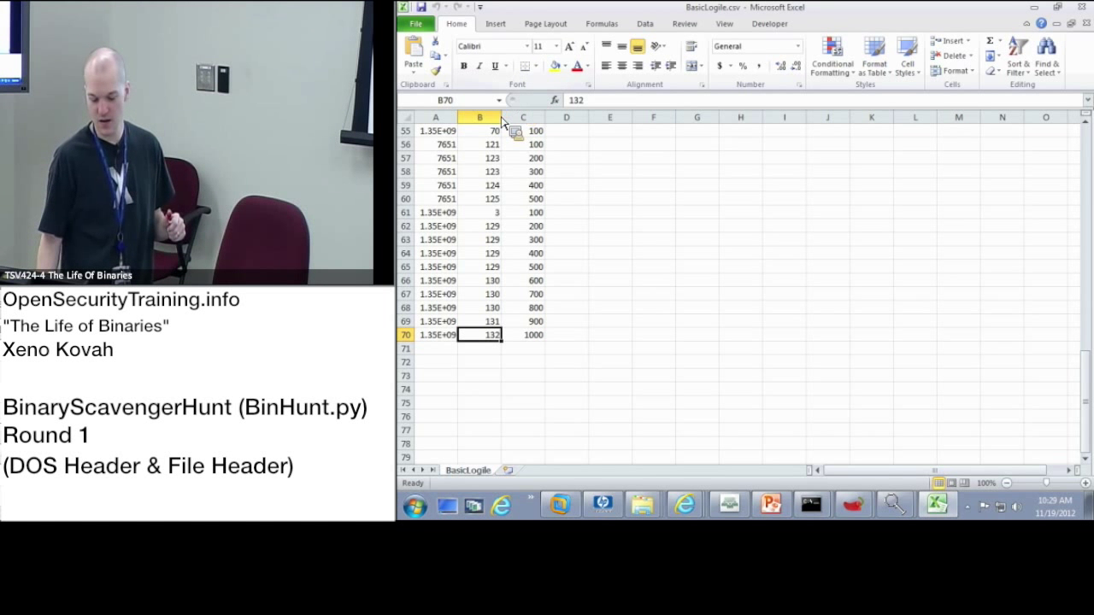
pyautogui.click(413, 505)
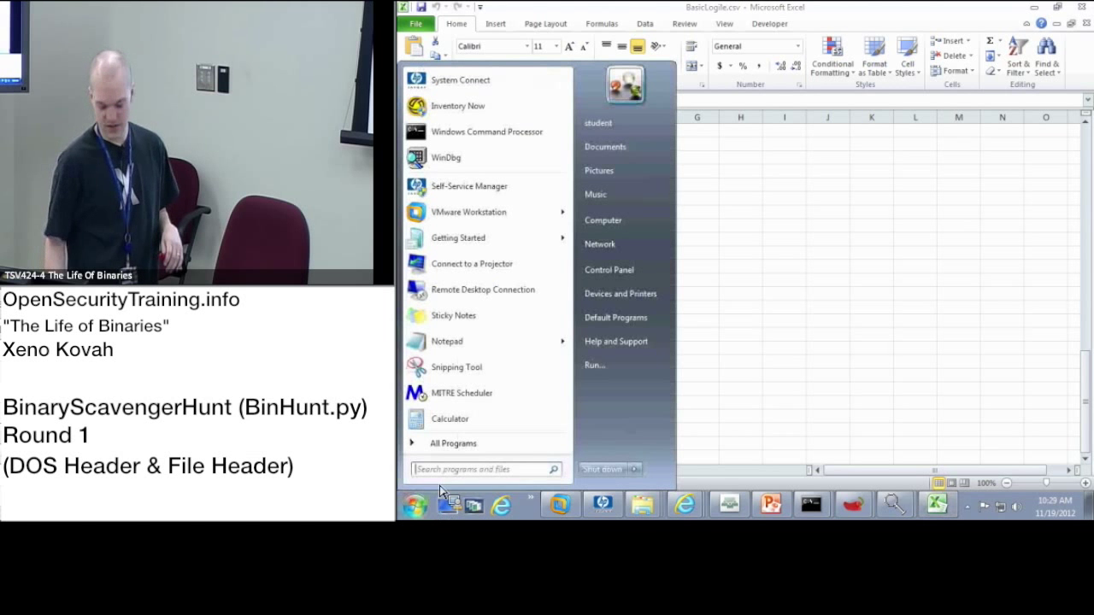
pyautogui.write('exce')
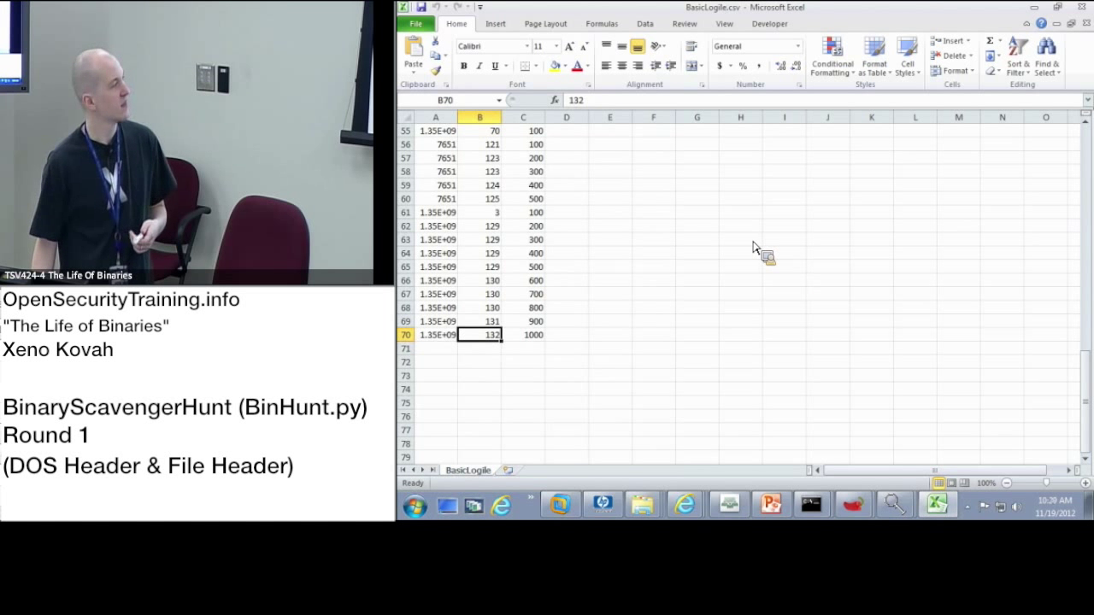
# - From File > Open, go up to LoB and into the pythondemo folder
pyautogui.click(415, 23)
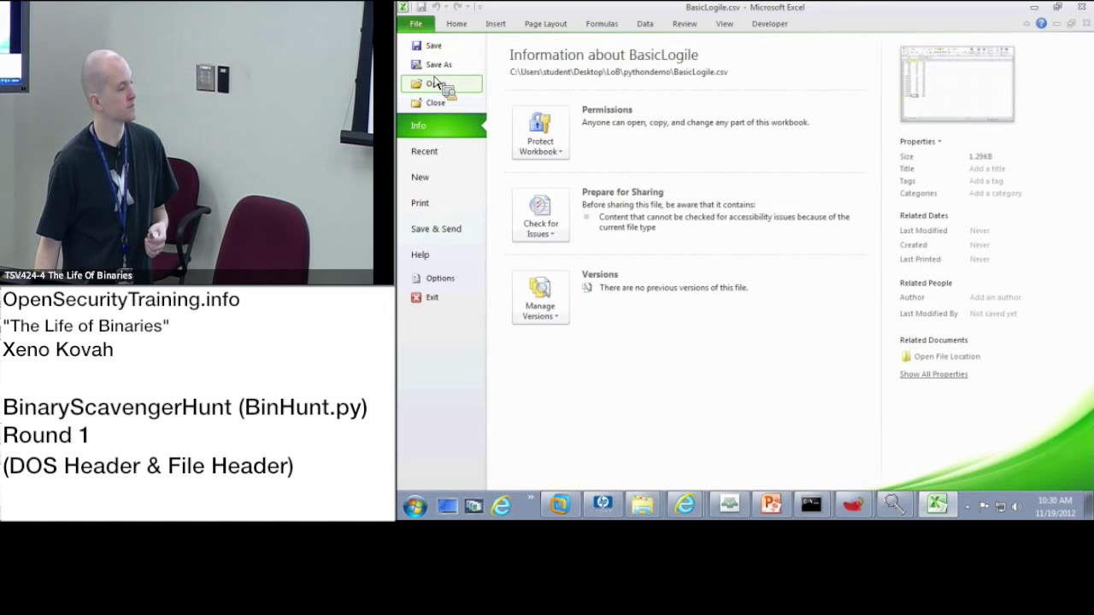
pyautogui.click(436, 84)
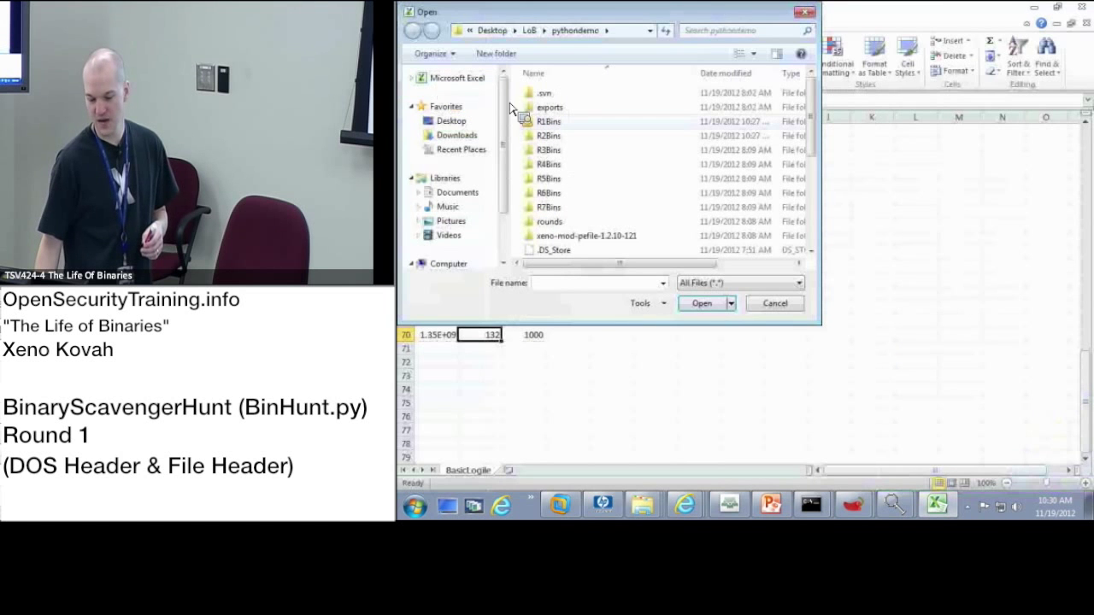
pyautogui.click(450, 120)
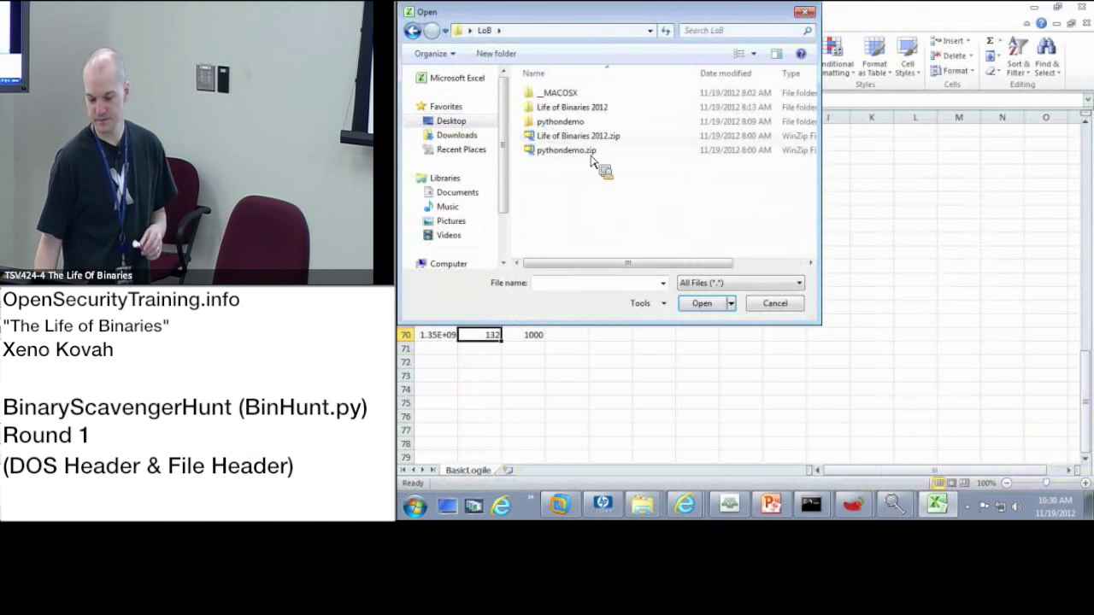
pyautogui.moveTo(577, 136)
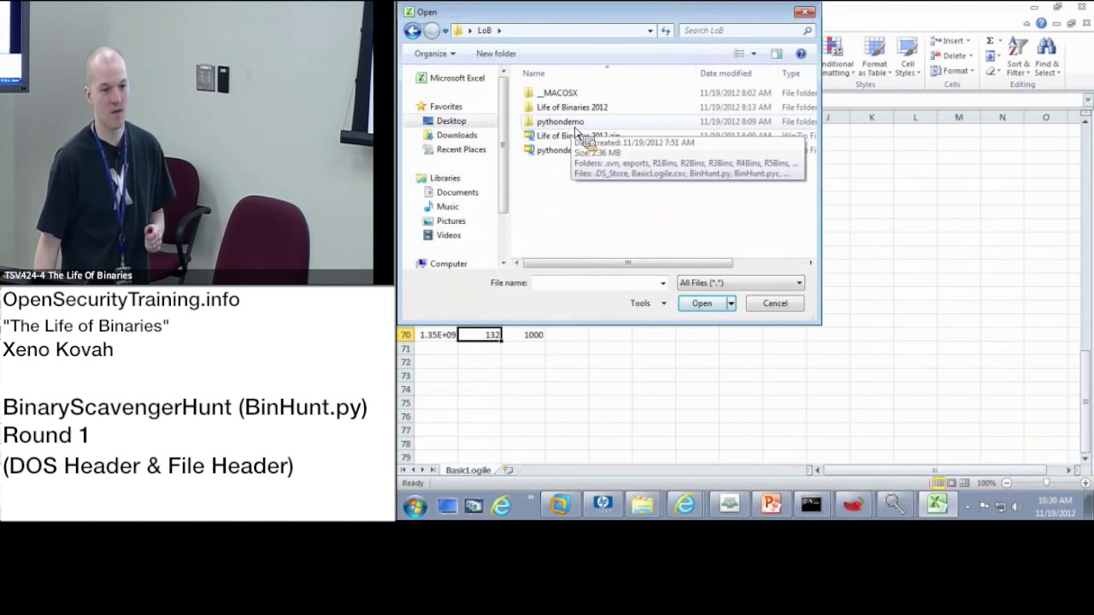
pyautogui.doubleClick(558, 120)
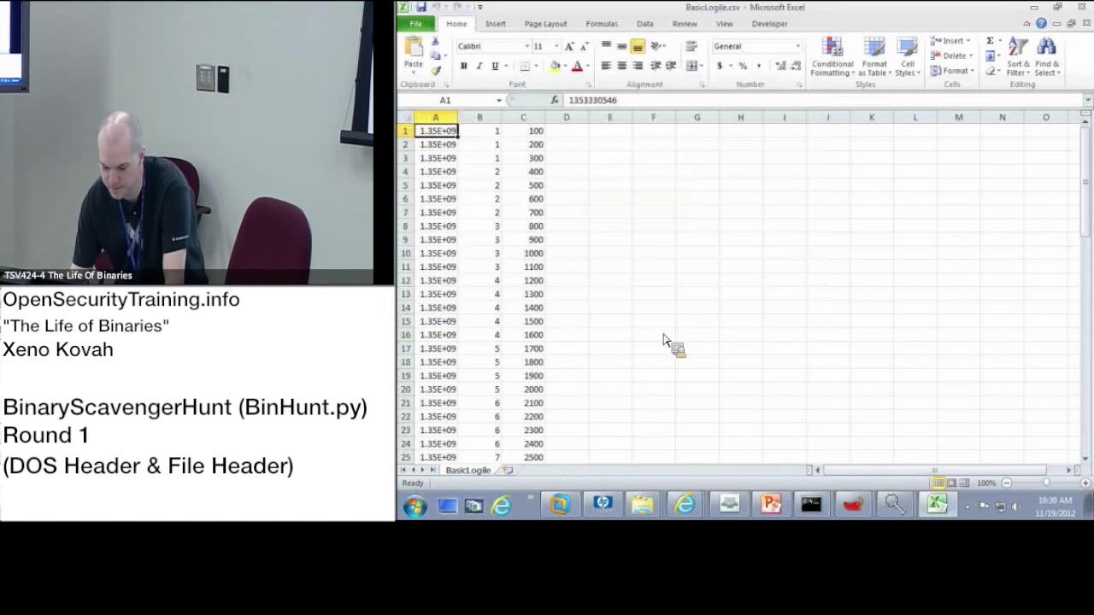
# - Scroll to row 74 and inspect seed 789, round 13, score 400
pyautogui.scroll(-3)
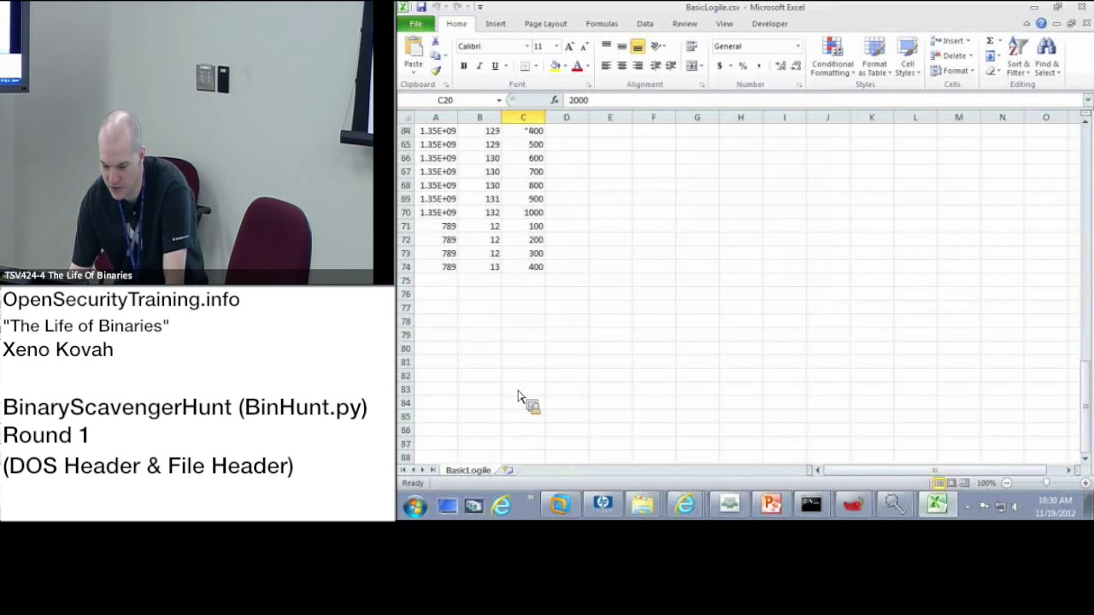
pyautogui.click(435, 266)
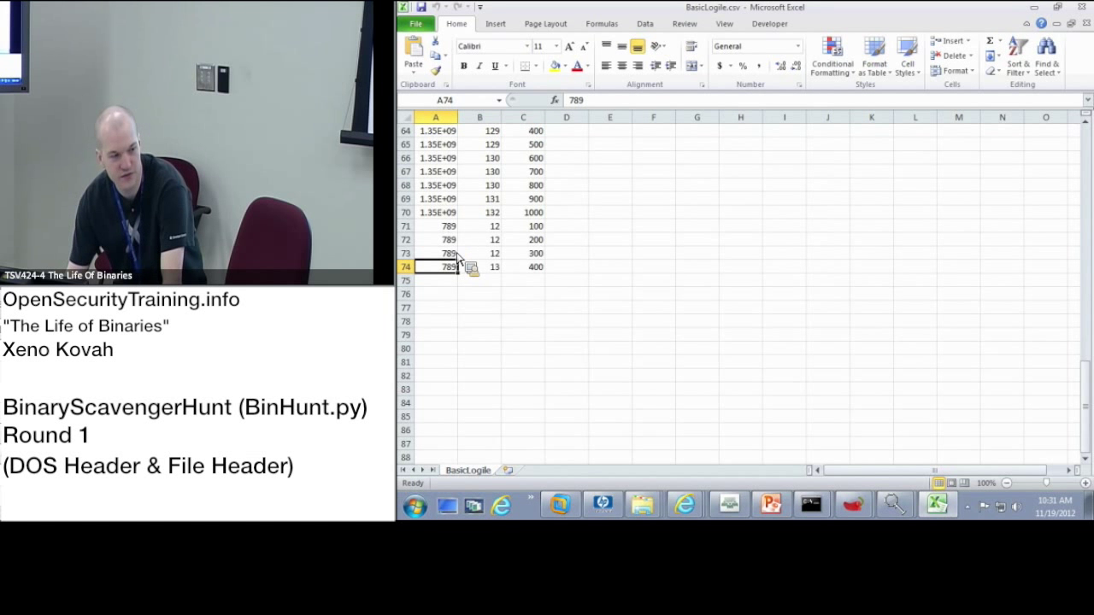
pyautogui.click(479, 266)
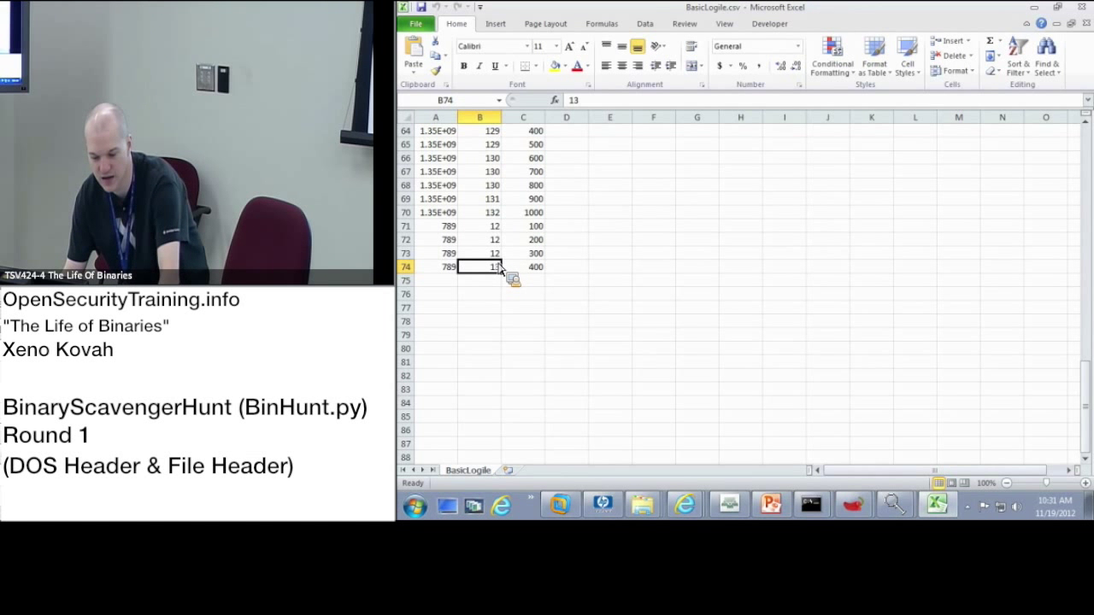
pyautogui.click(523, 266)
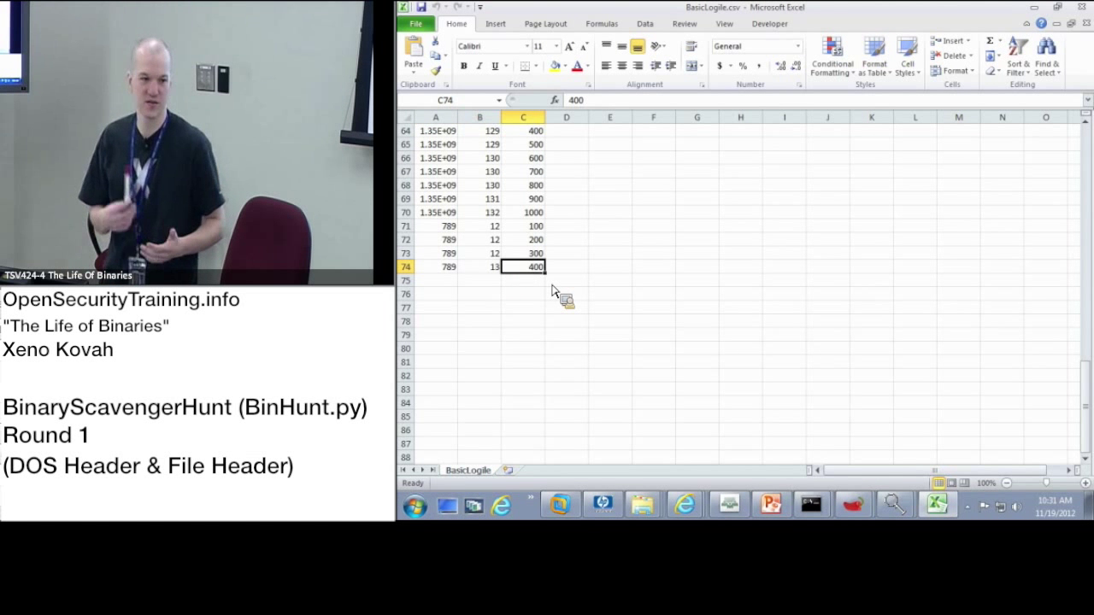